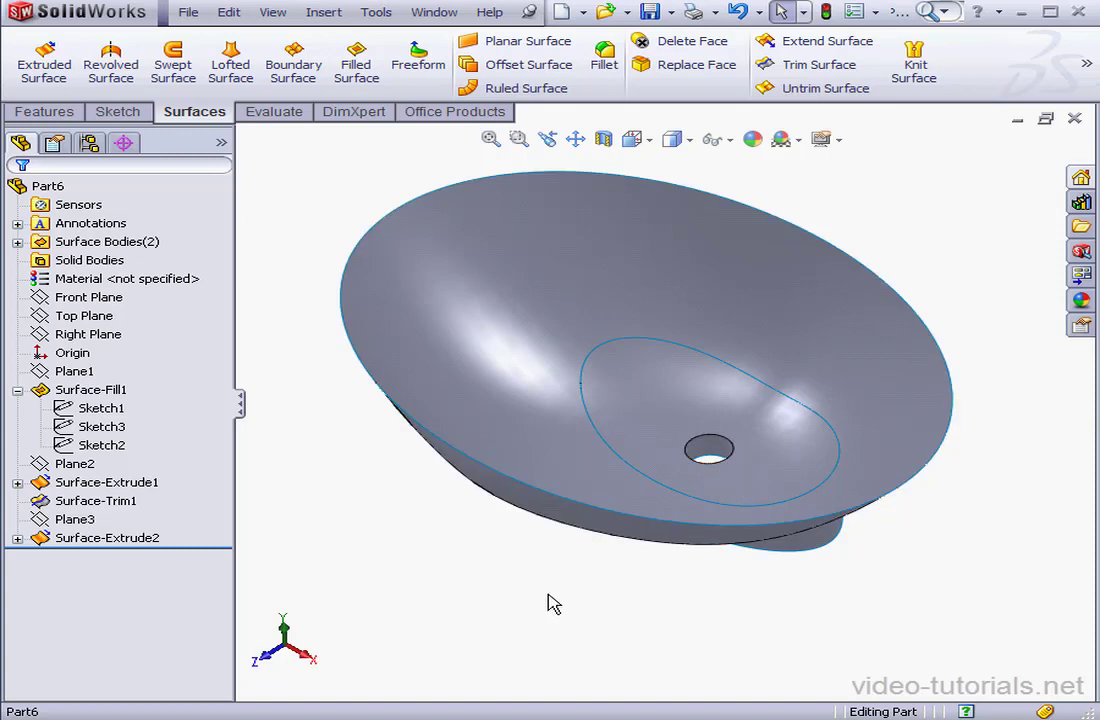
mouse_move(560, 596)
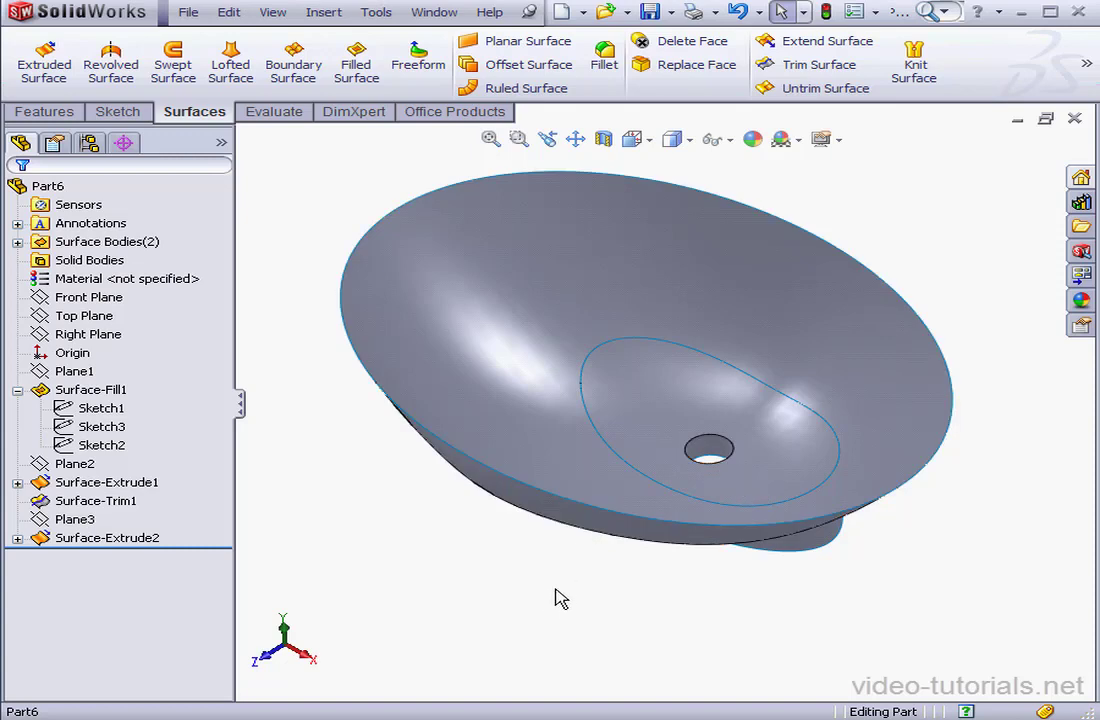
mouse_move(572, 568)
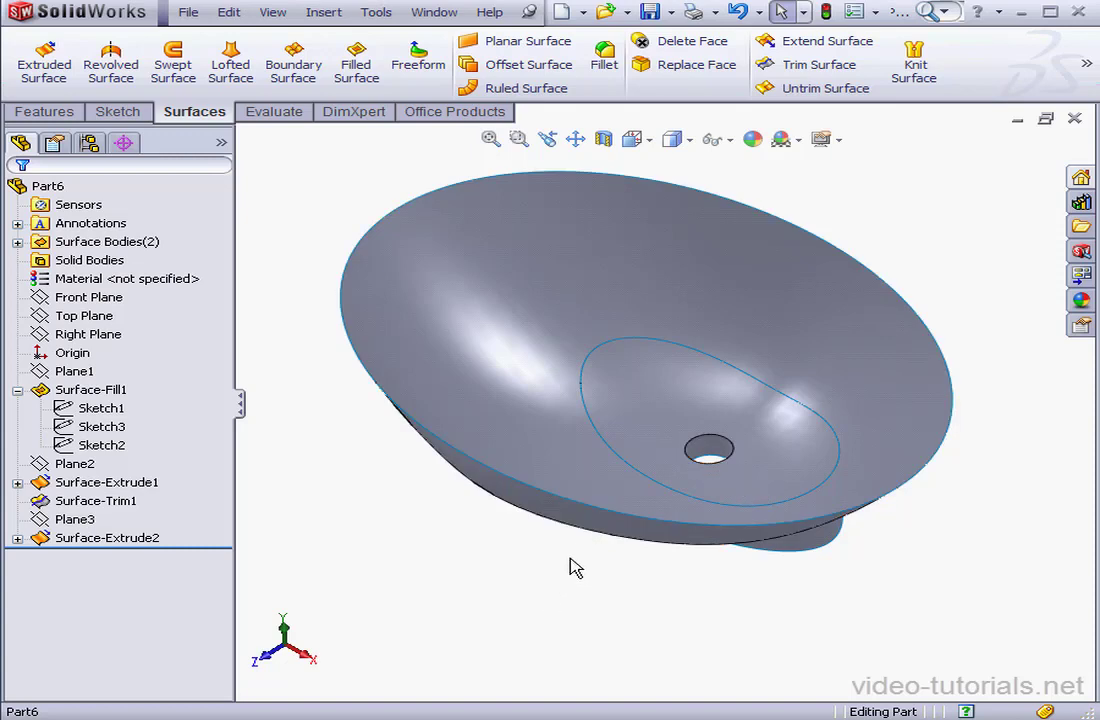
mouse_move(580, 556)
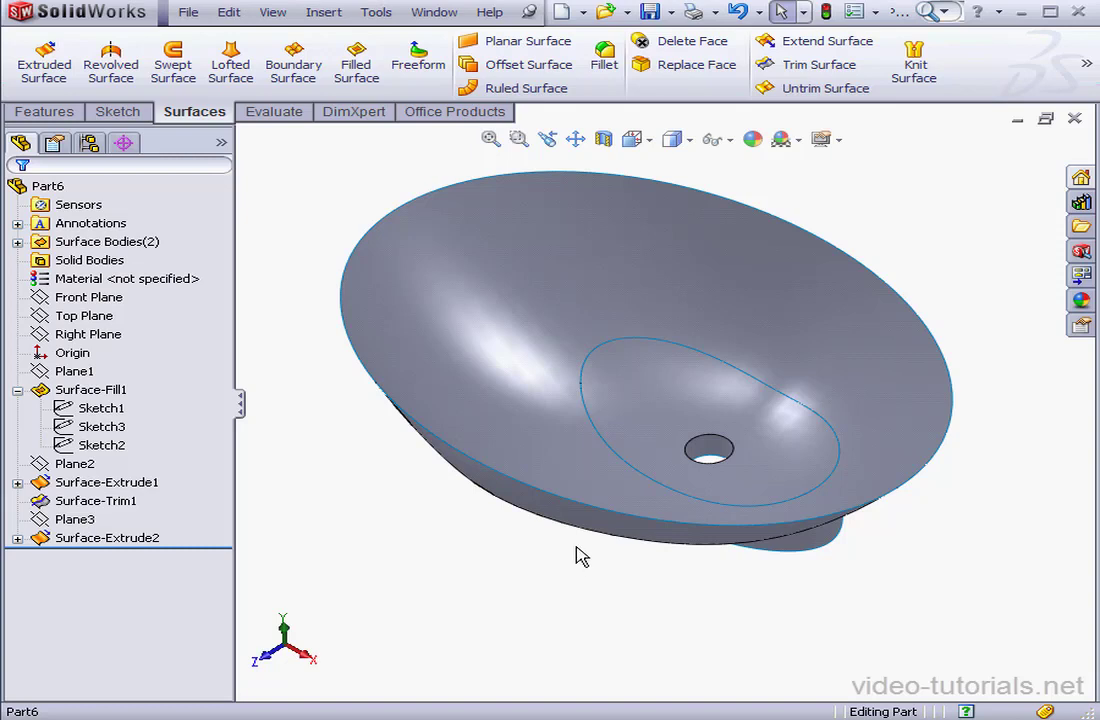
mouse_move(570, 556)
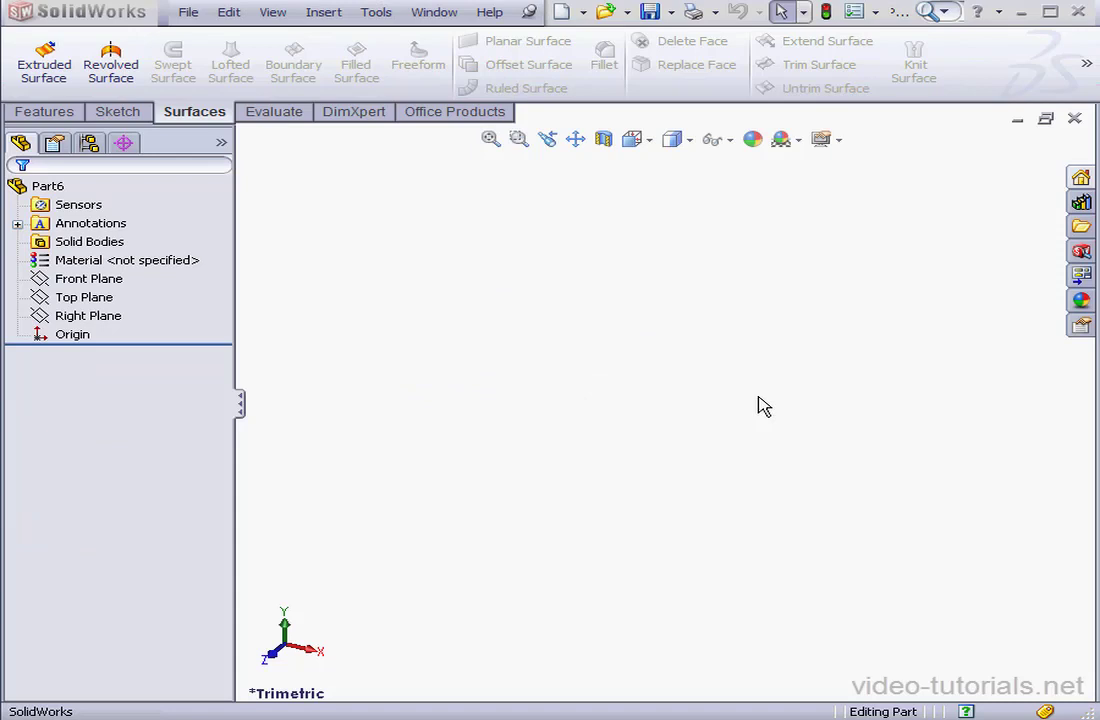
- Draw an origin-centred ellipse on the Top Plane and dimension it 310 by 430
right_click(84, 296)
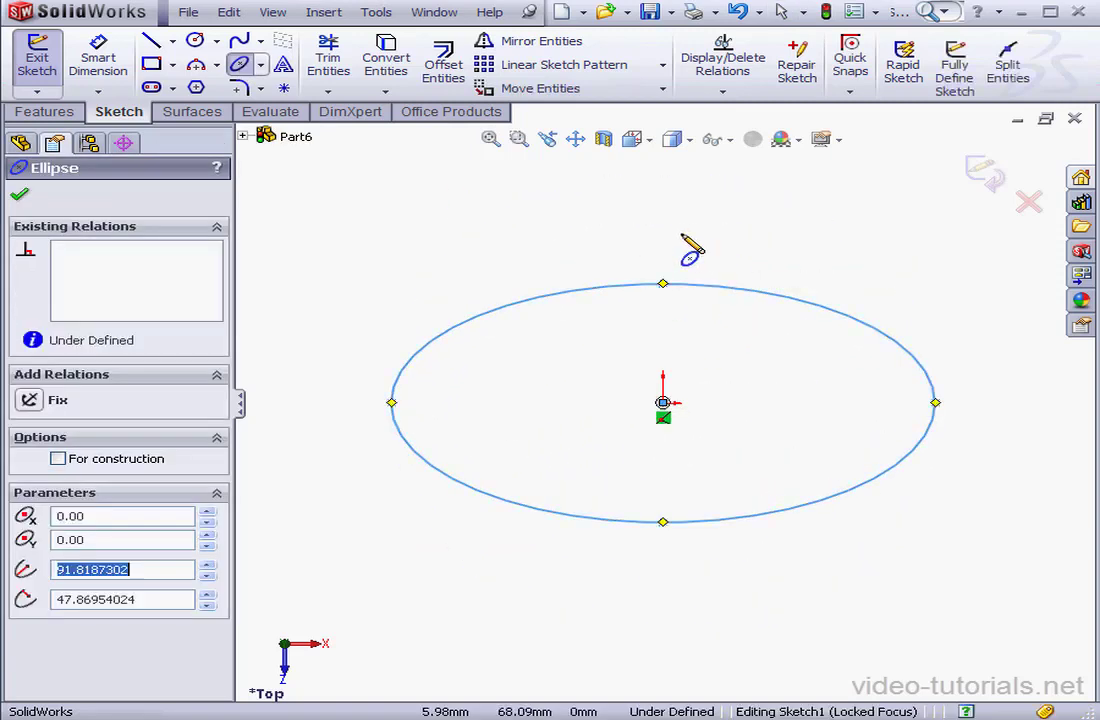
click(170, 40)
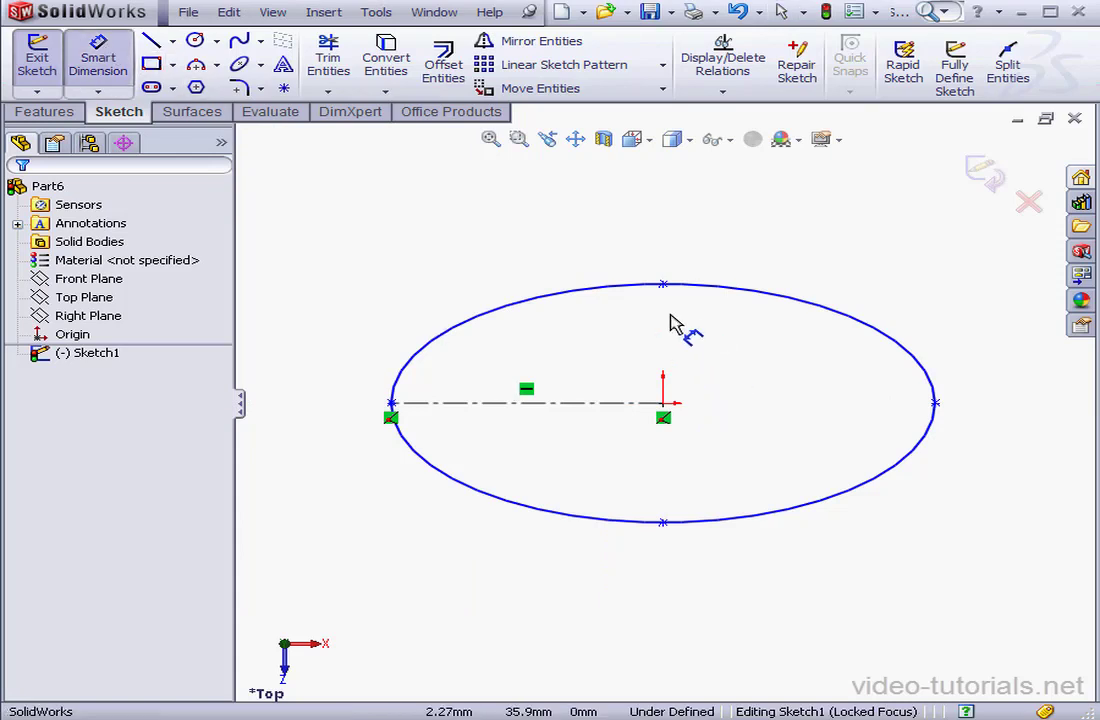
click(662, 520)
text(310)
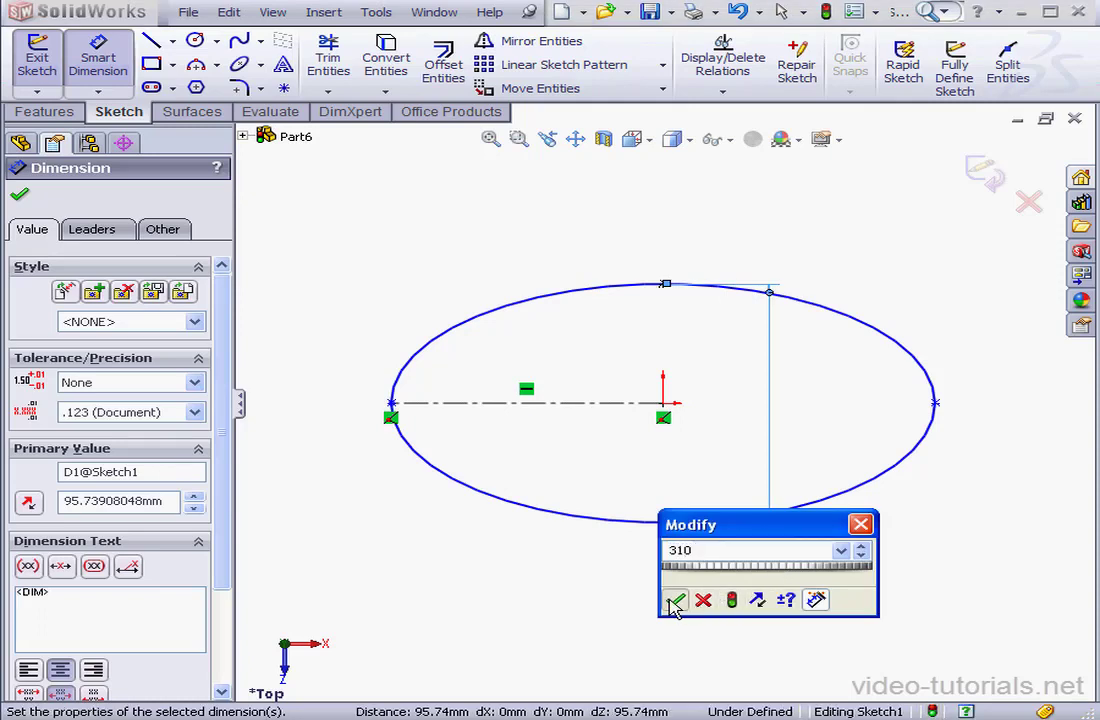
click(676, 600)
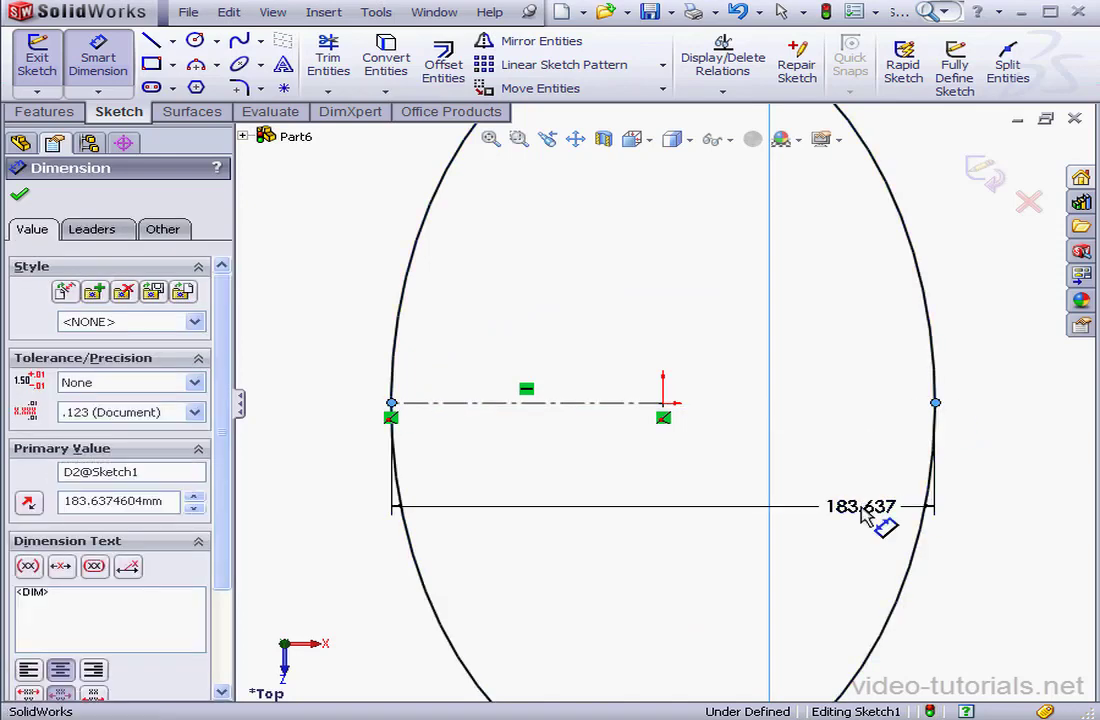
double_click(860, 506)
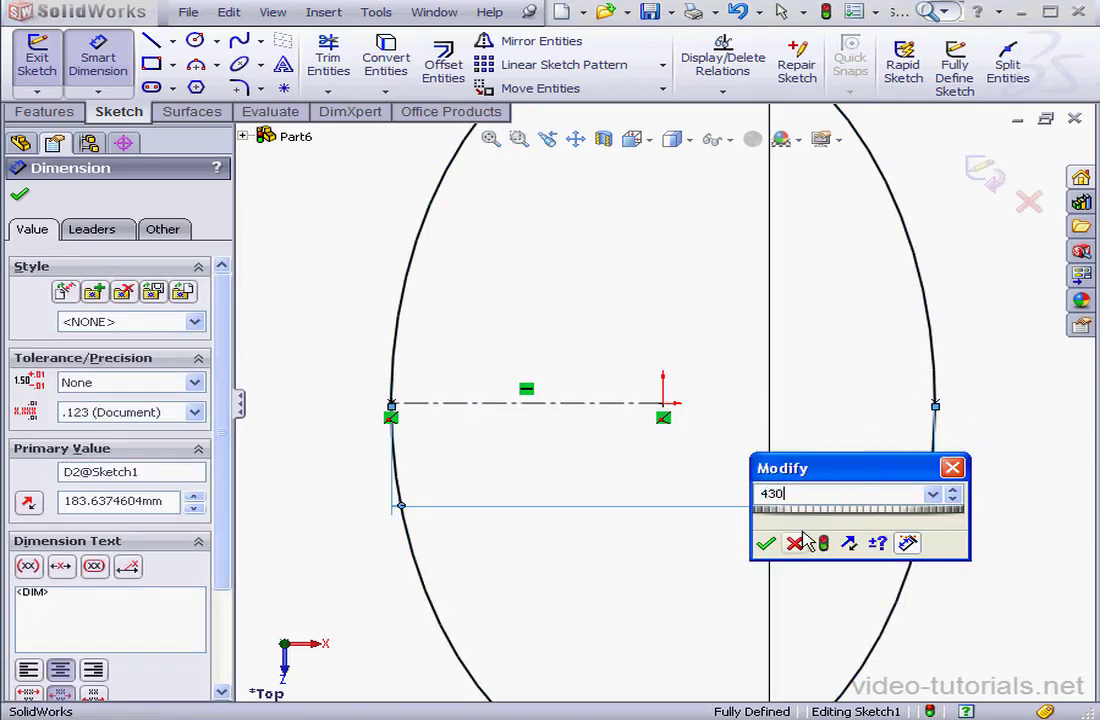
click(766, 544)
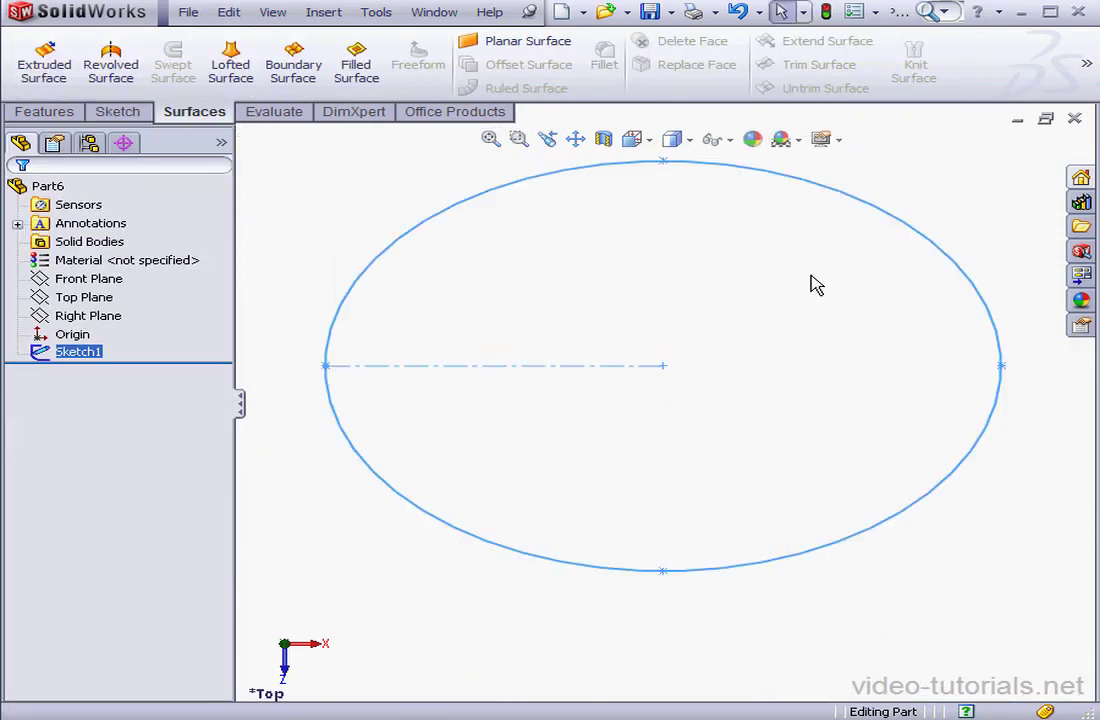
- Create Plane1 offset 50 mm from the Front Plane, flipped
click(88, 278)
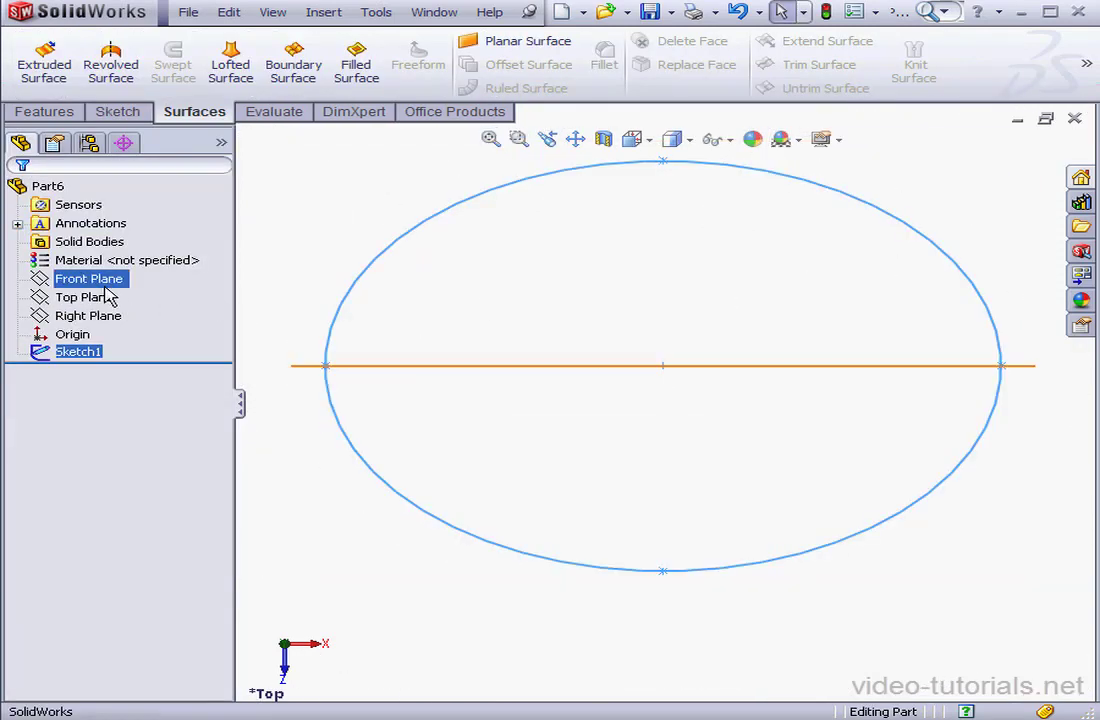
click(324, 12)
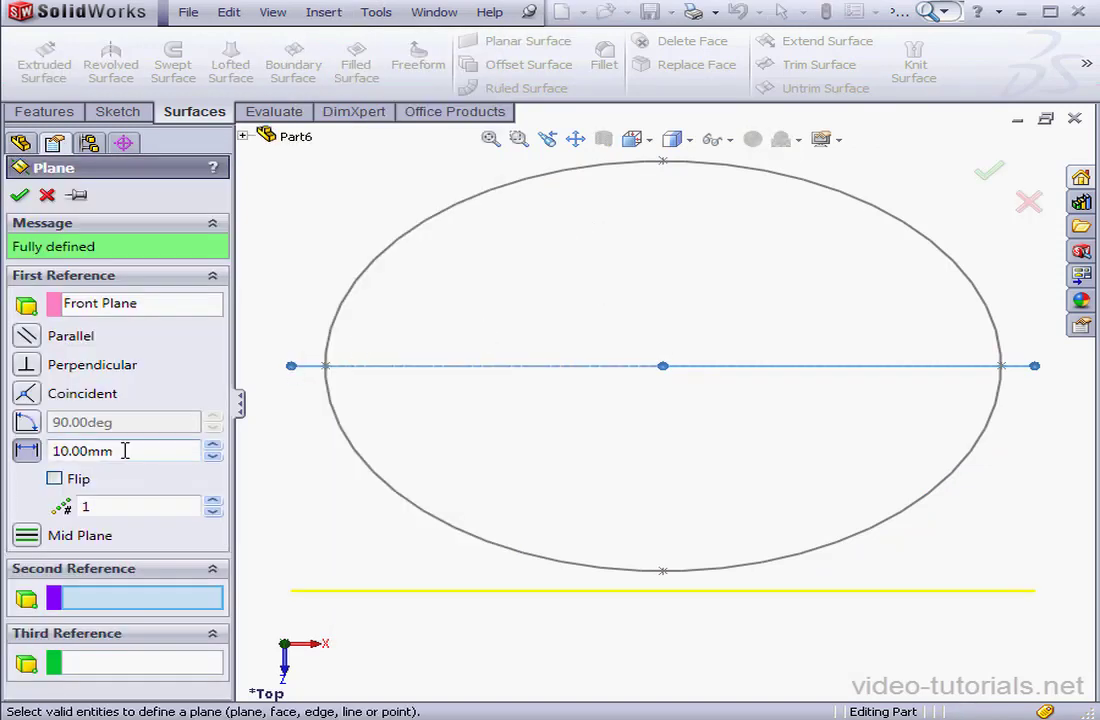
text(5)
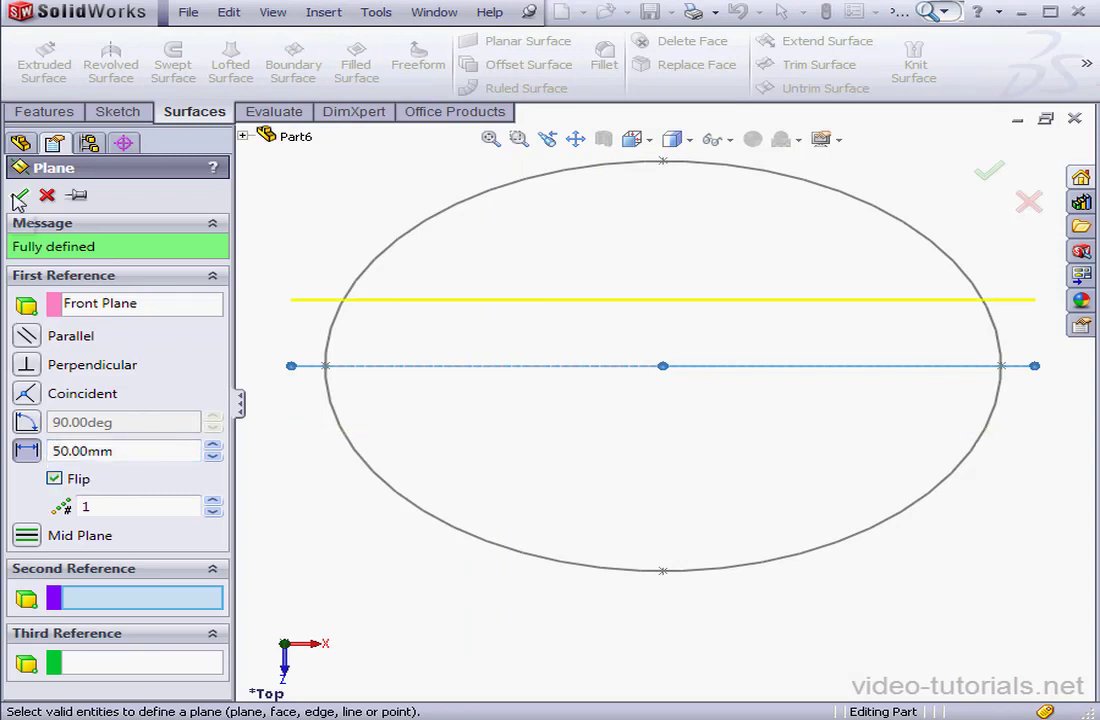
click(20, 196)
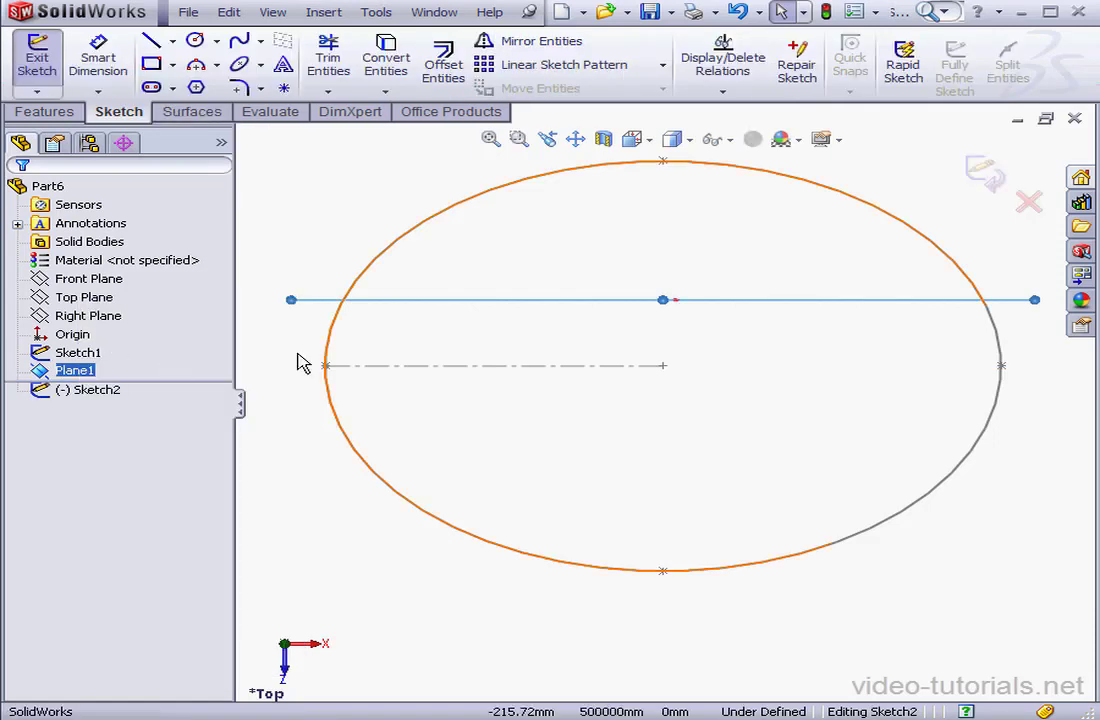
- View normal to Plane1 and draw the U-curve with its low point vertical to the origin
click(648, 140)
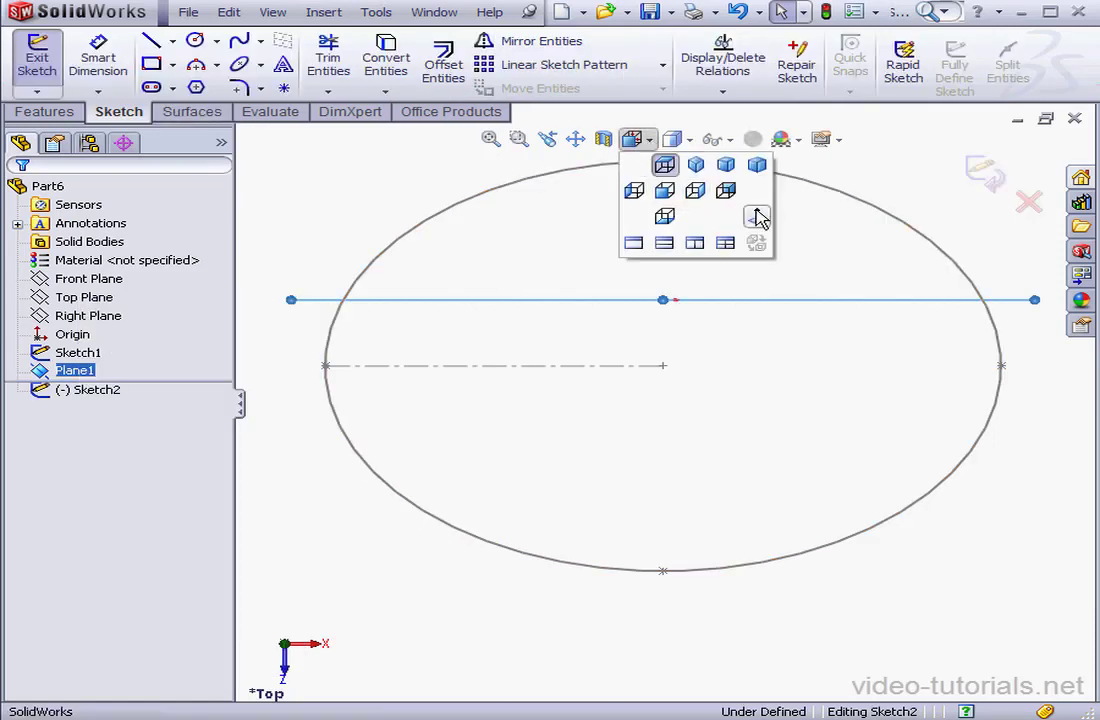
click(756, 216)
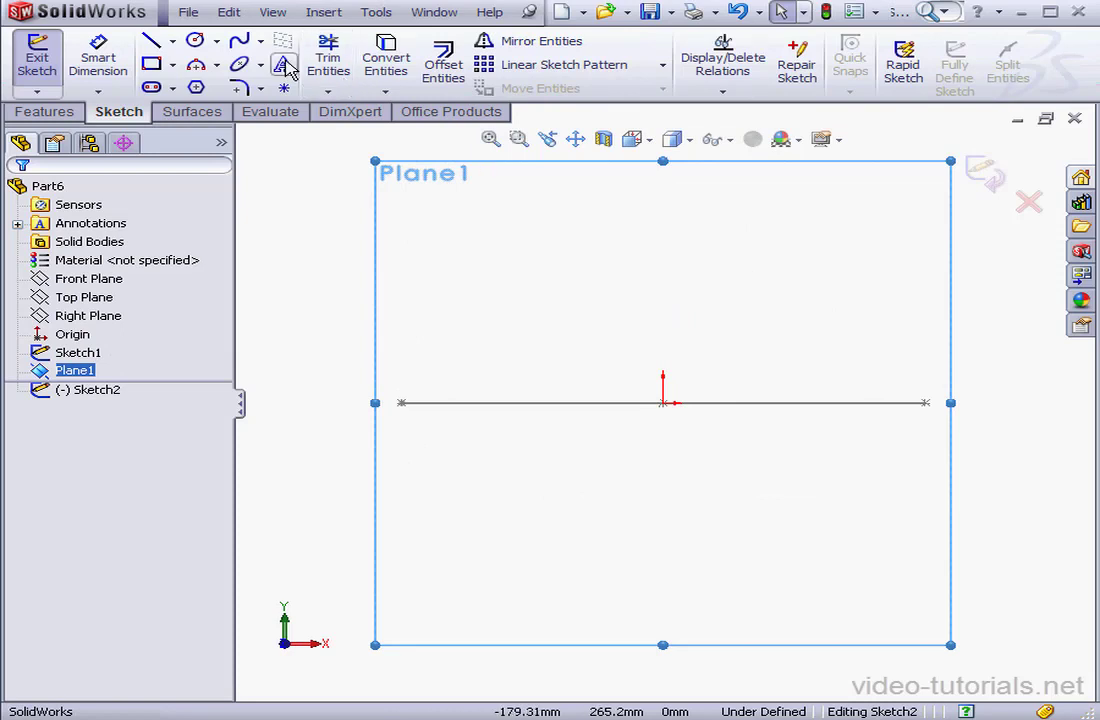
click(236, 40)
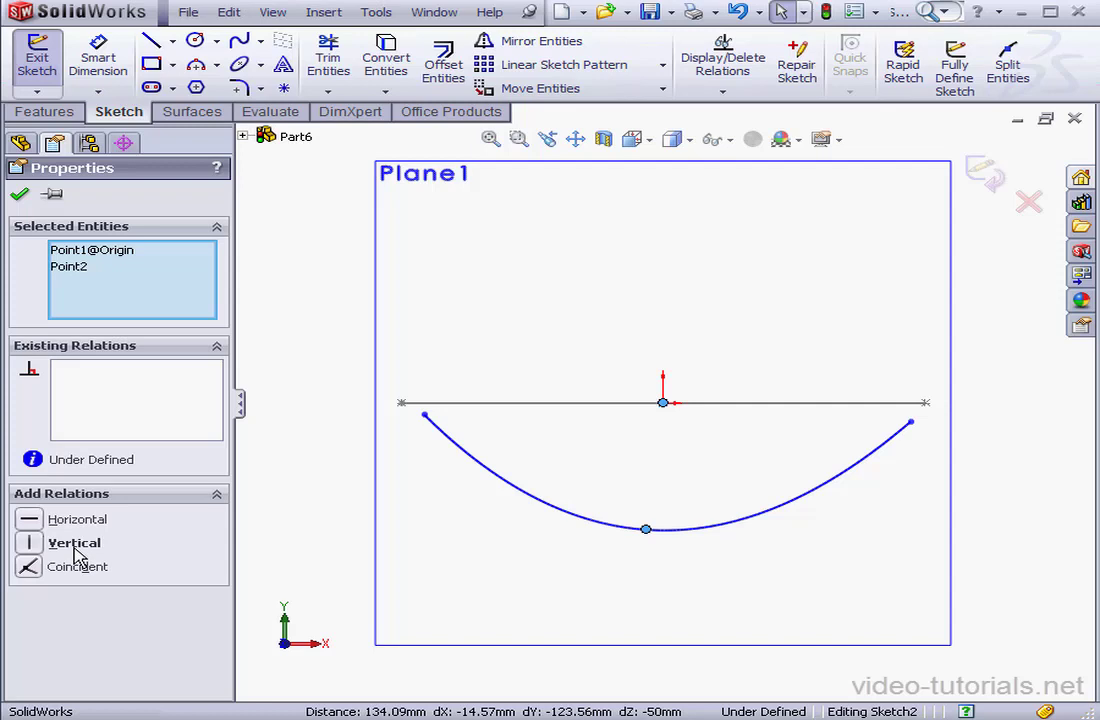
click(70, 544)
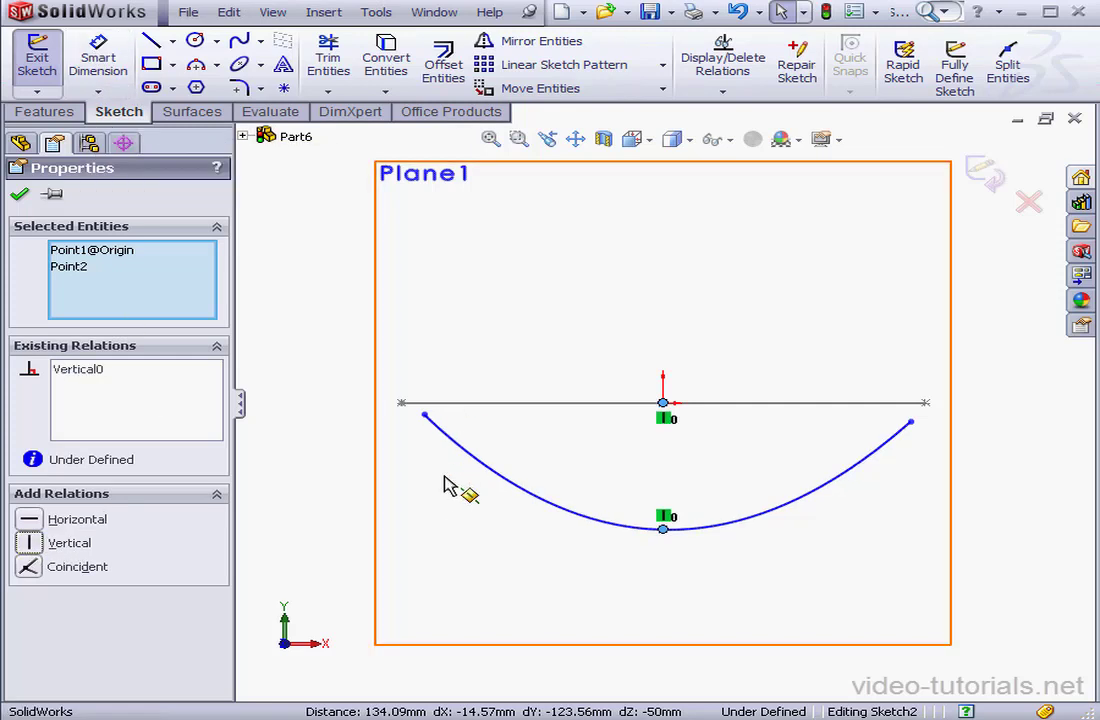
- Make both curve endpoints coincident with the ellipse line and finish Sketch2
click(424, 412)
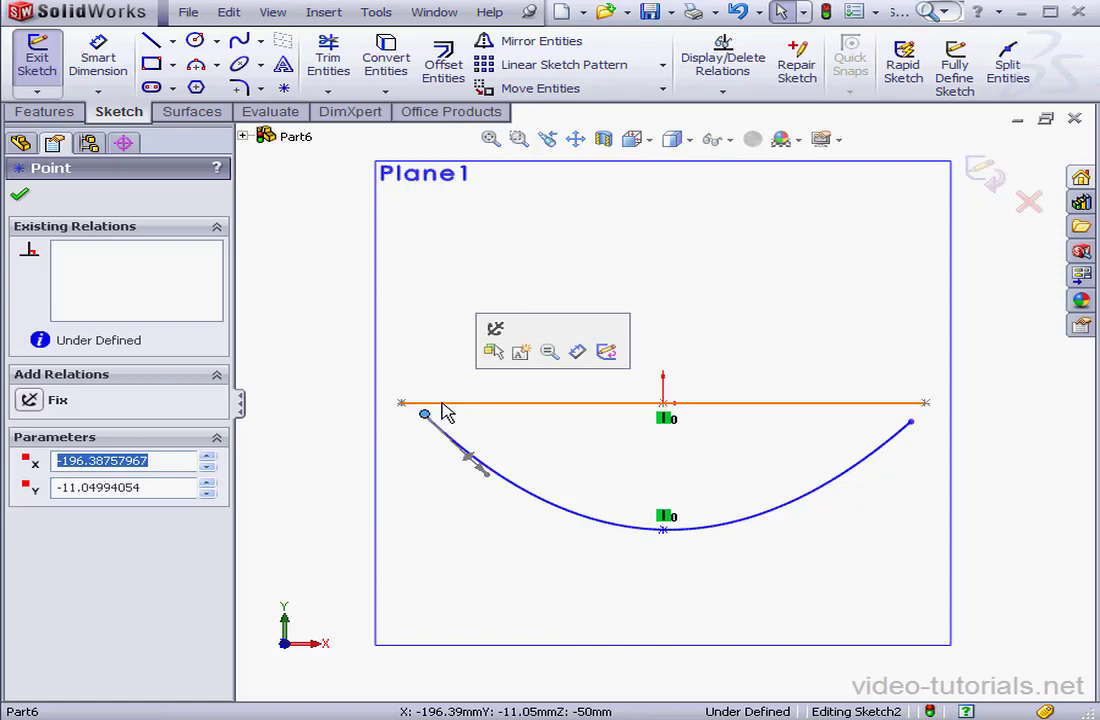
click(28, 590)
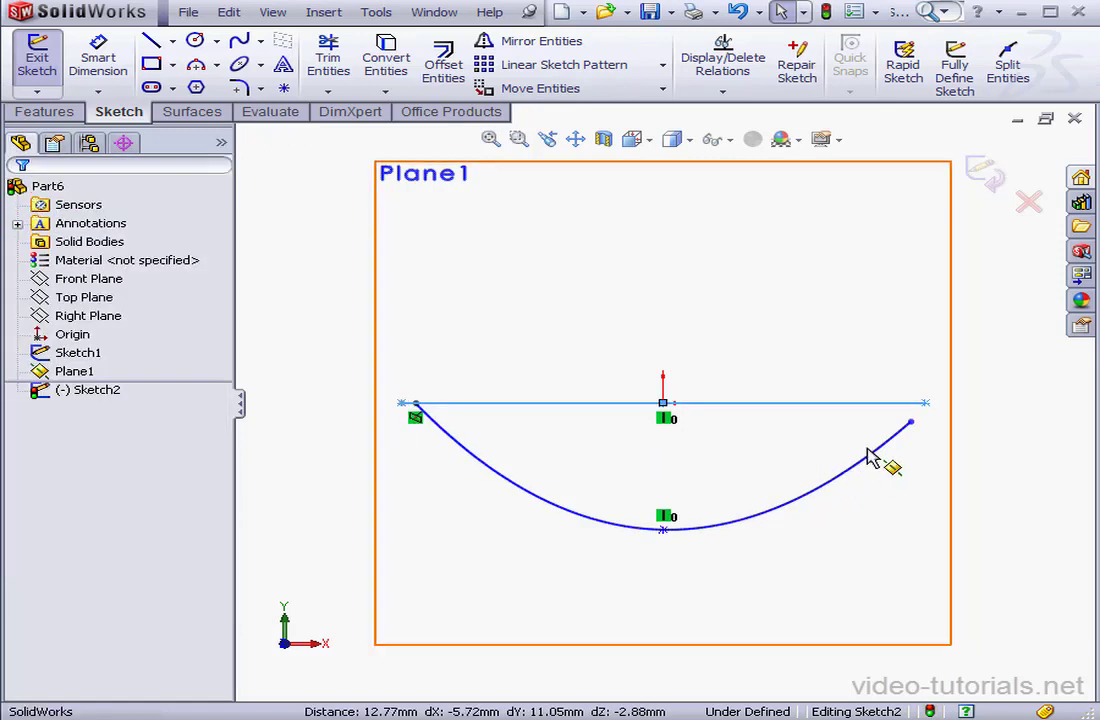
click(910, 422)
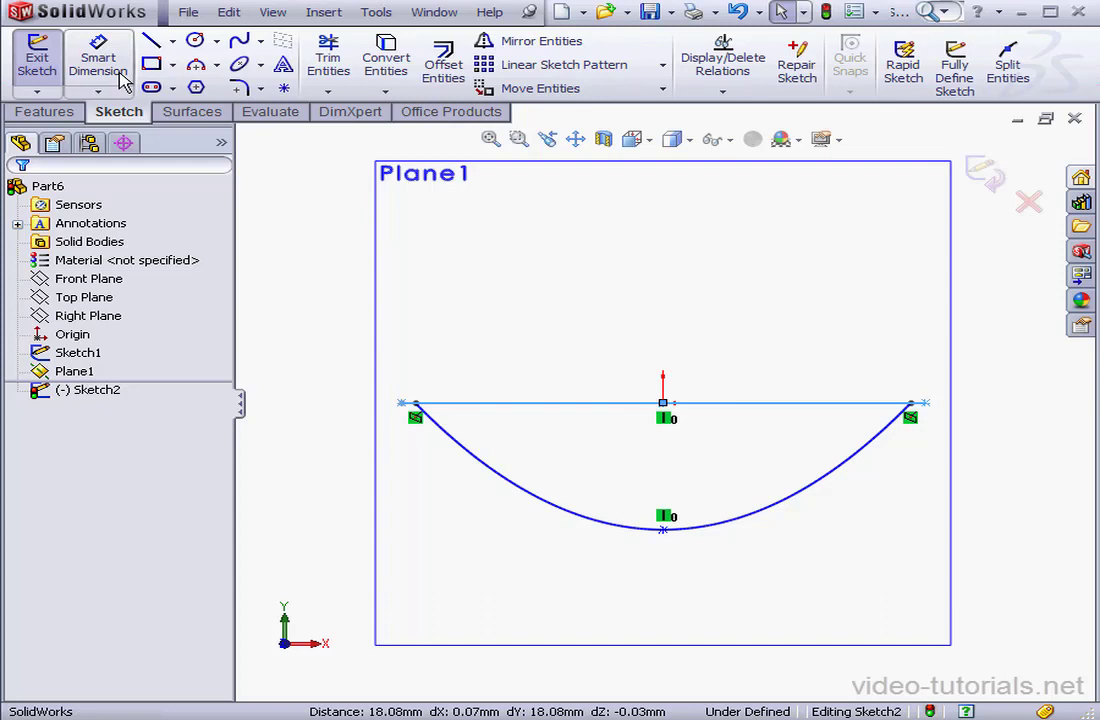
click(660, 530)
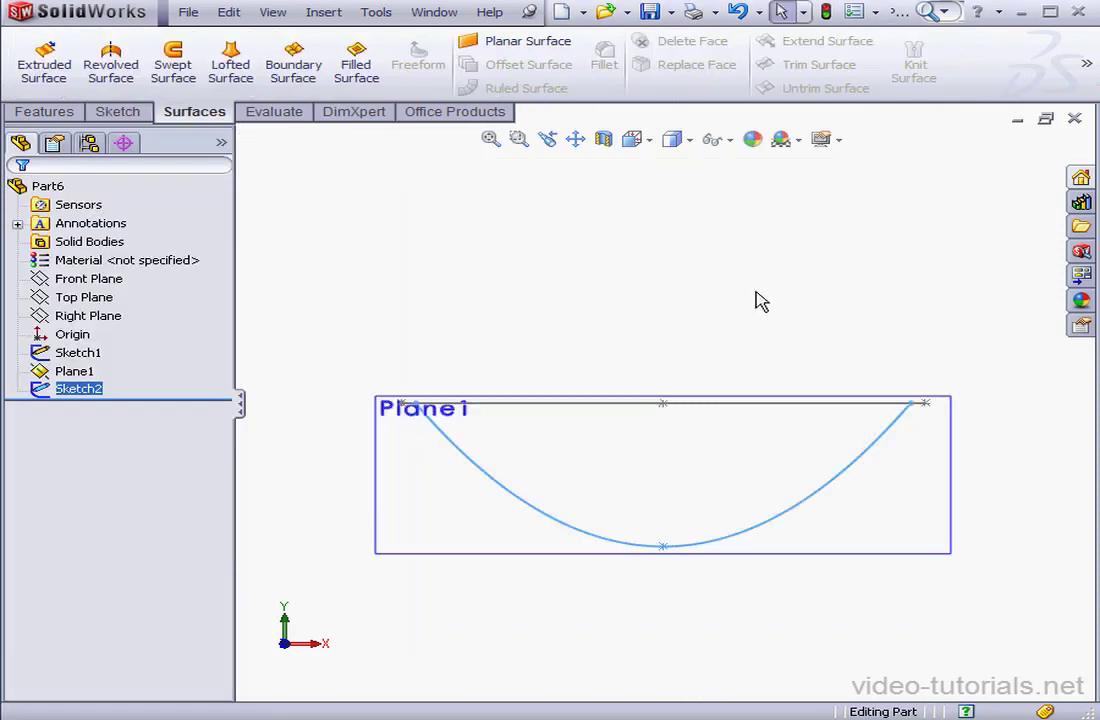
- On the Right Plane, draw a spline through a low point with ends attached to the line
click(88, 316)
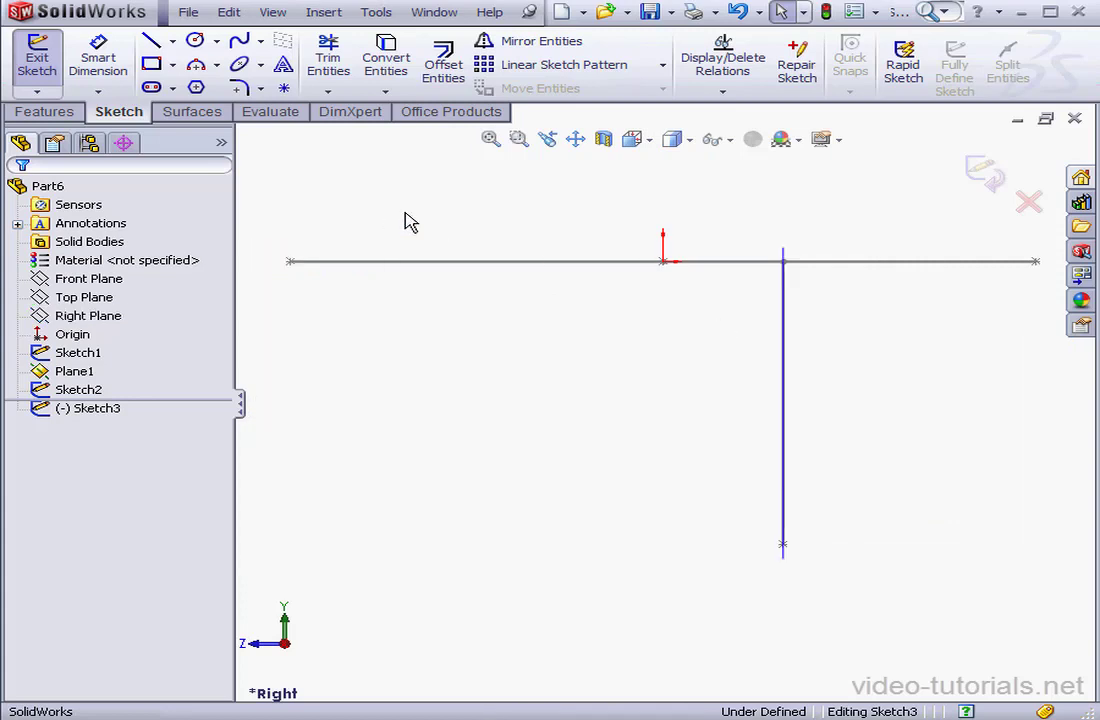
click(236, 40)
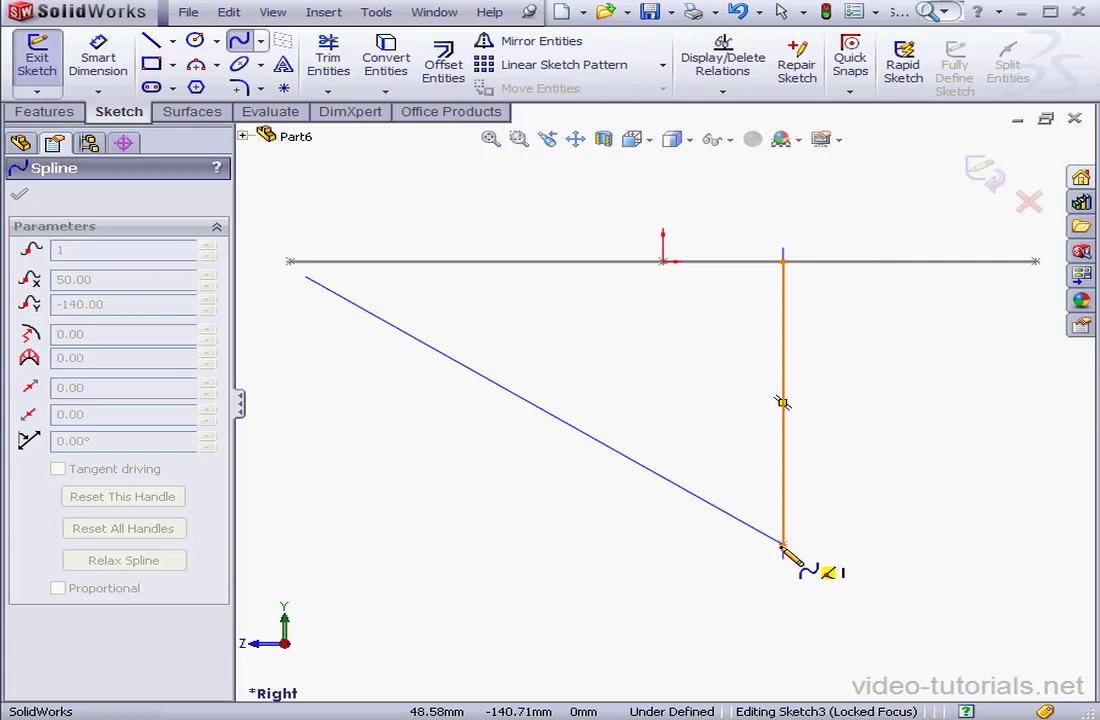
click(1020, 300)
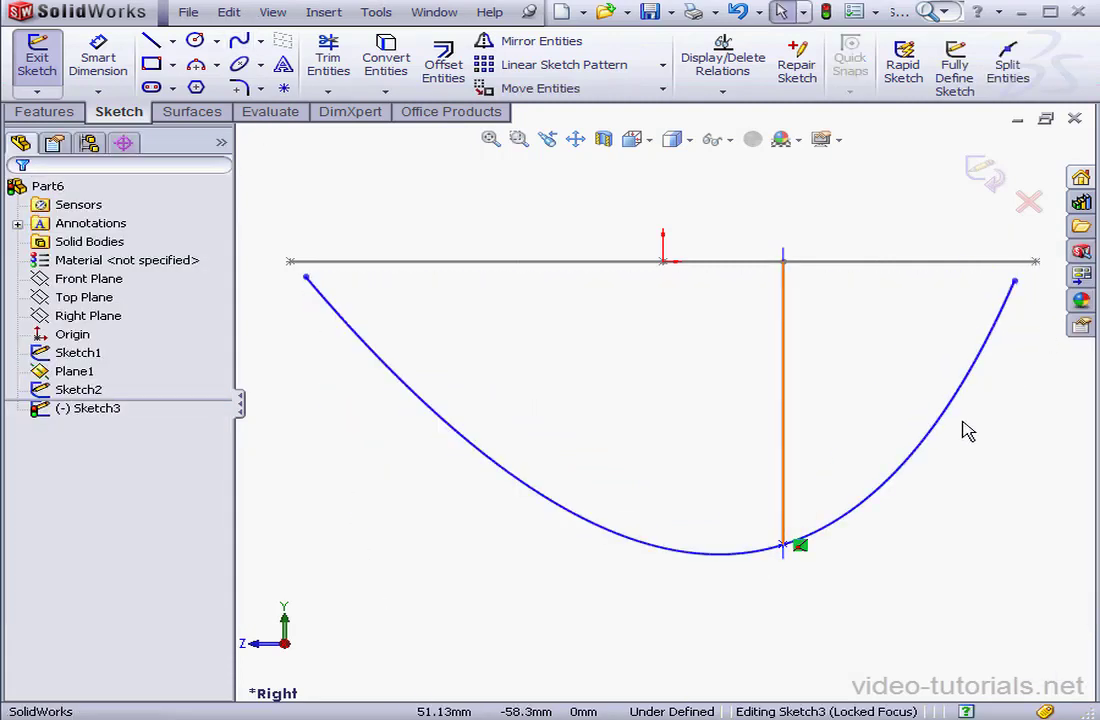
click(304, 276)
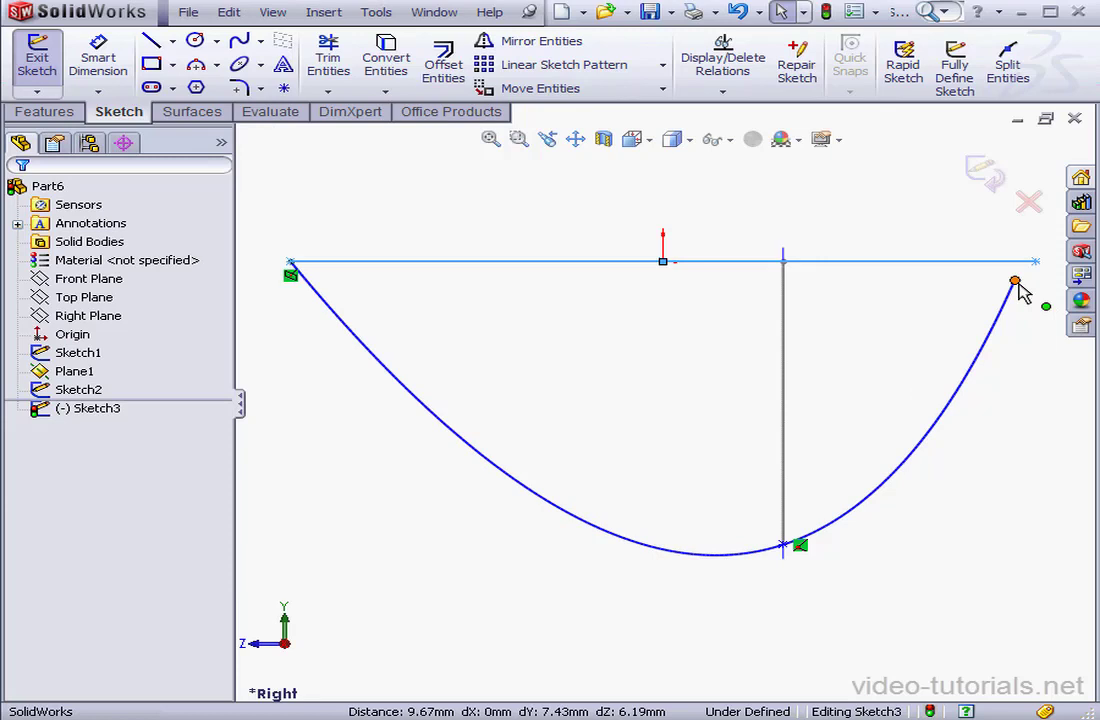
click(1012, 280)
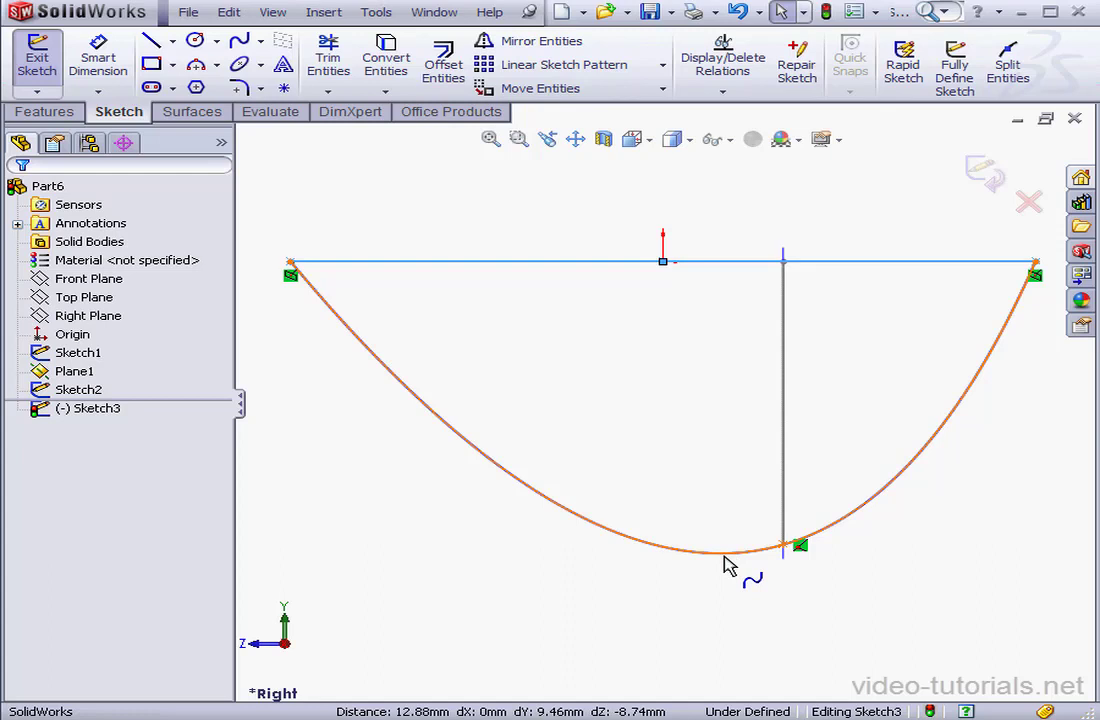
mouse_move(880, 500)
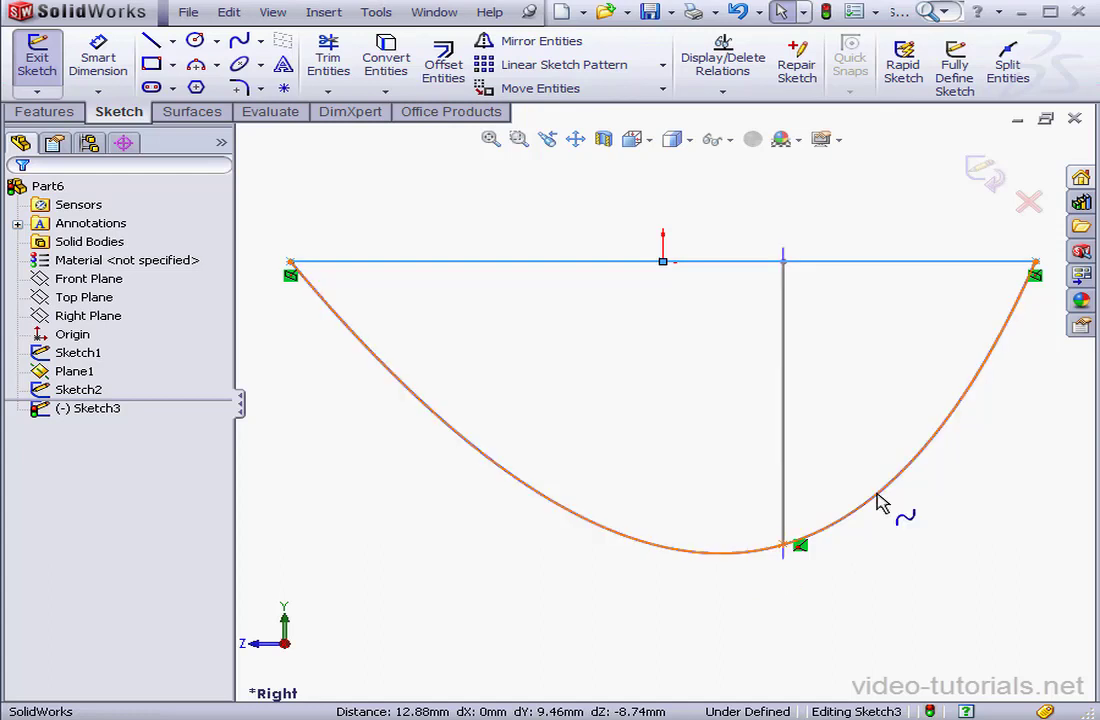
- Drag the spline points to reshape its right half into a smooth U
right_click(880, 502)
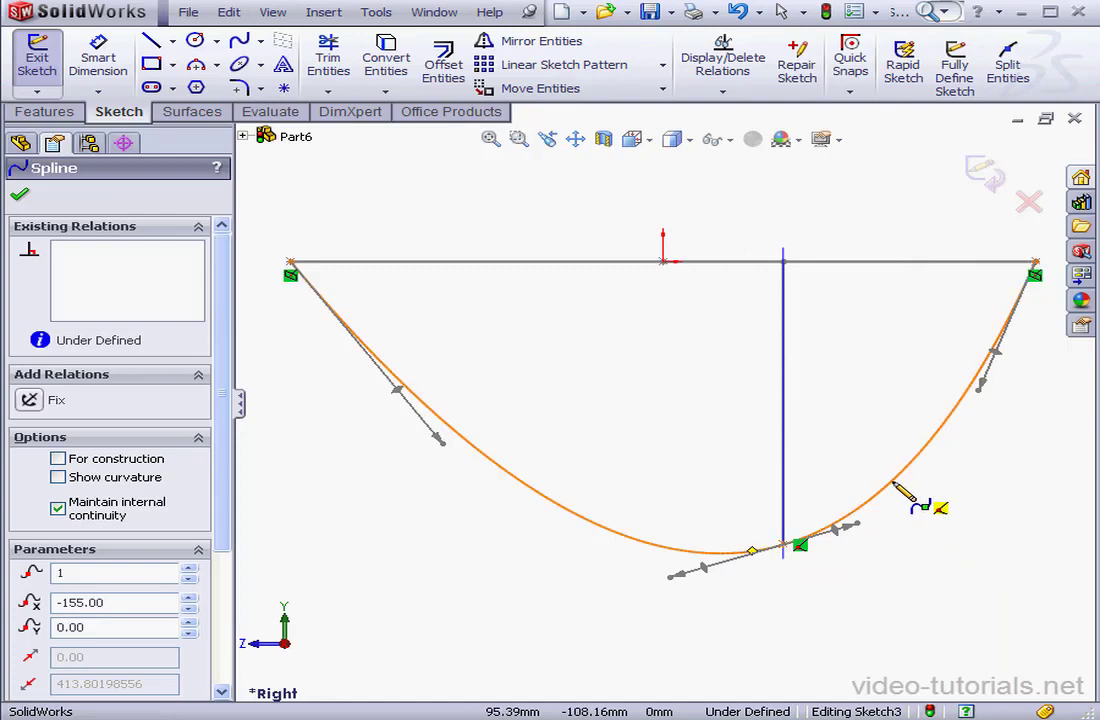
right_click(890, 500)
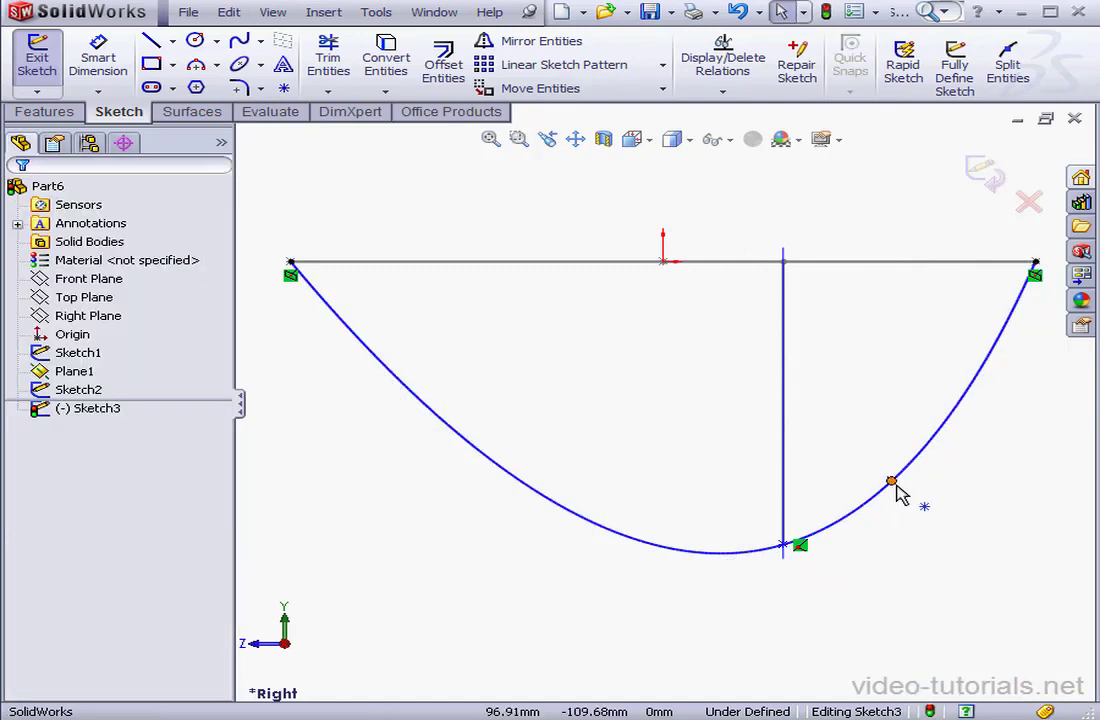
drag(892, 480, 844, 540)
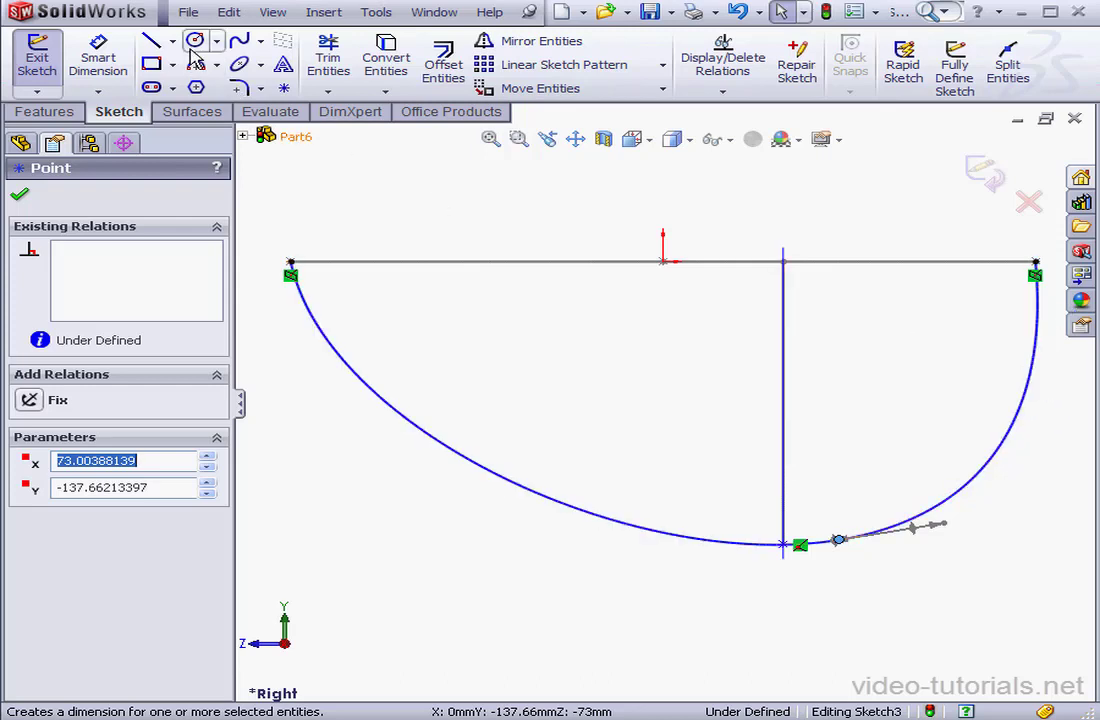
- Make the spline tangent to the line and dimension it 140 mm deep, fully defining Sketch3
click(156, 40)
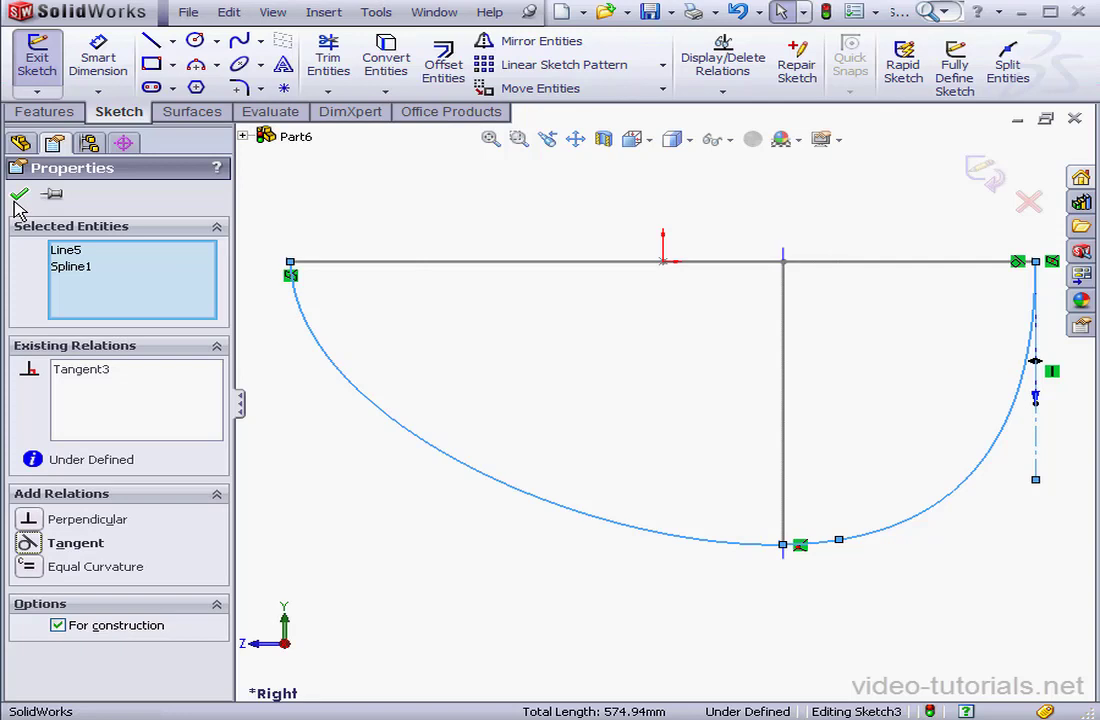
click(20, 194)
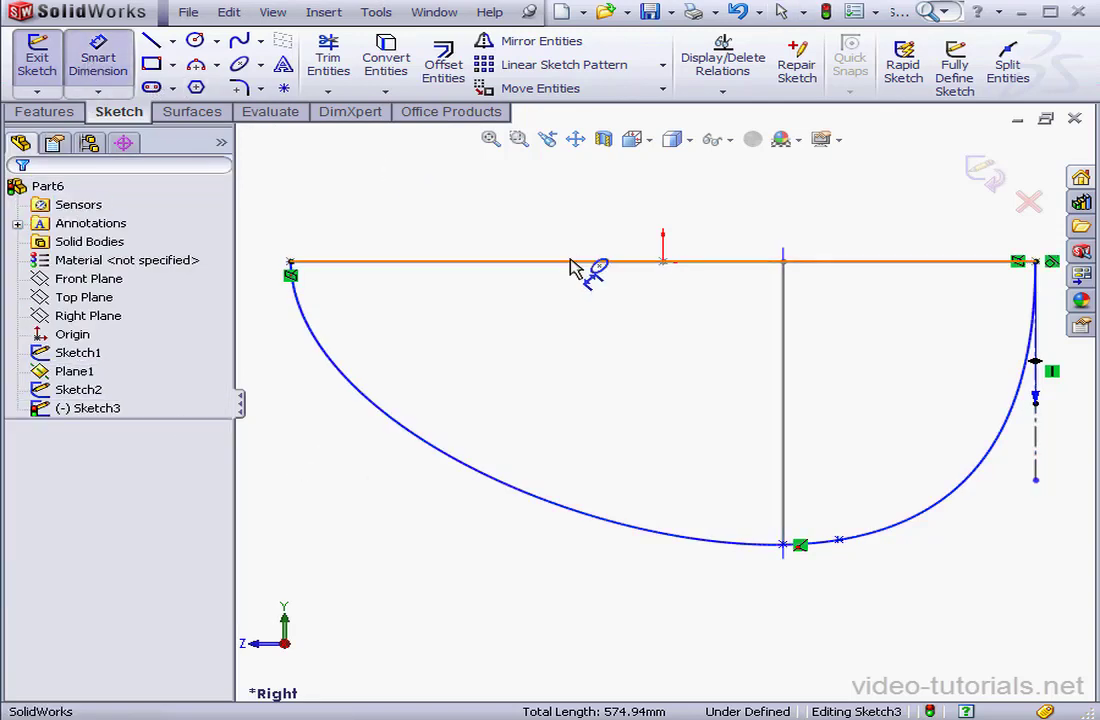
click(662, 262)
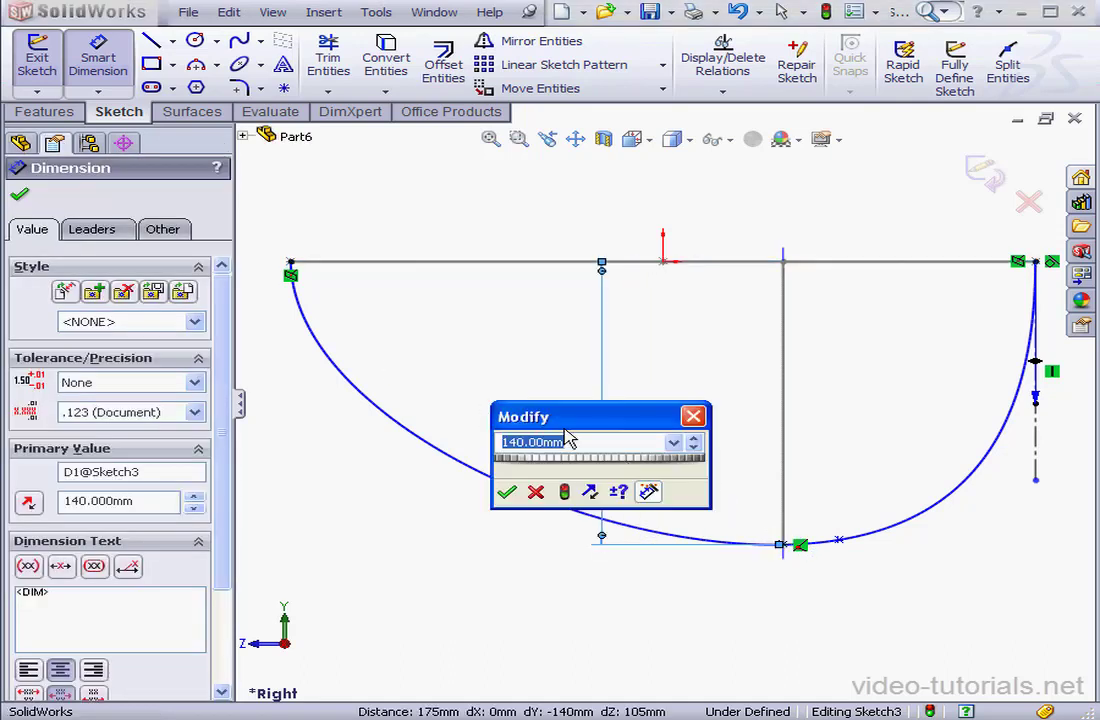
click(508, 492)
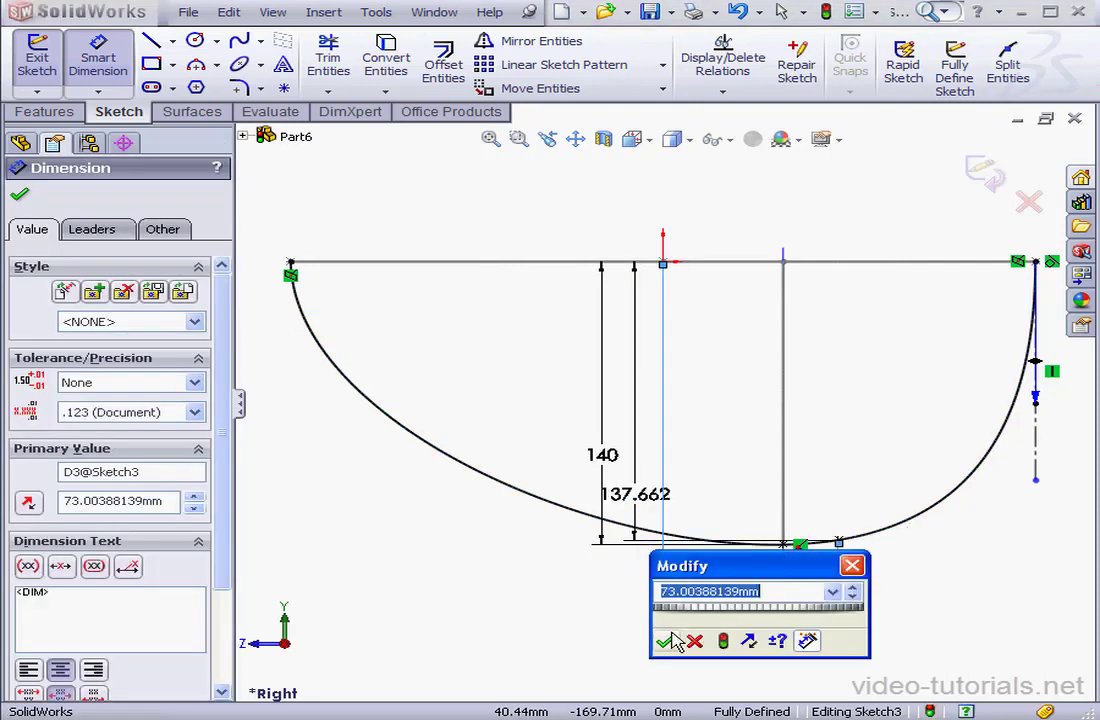
click(656, 642)
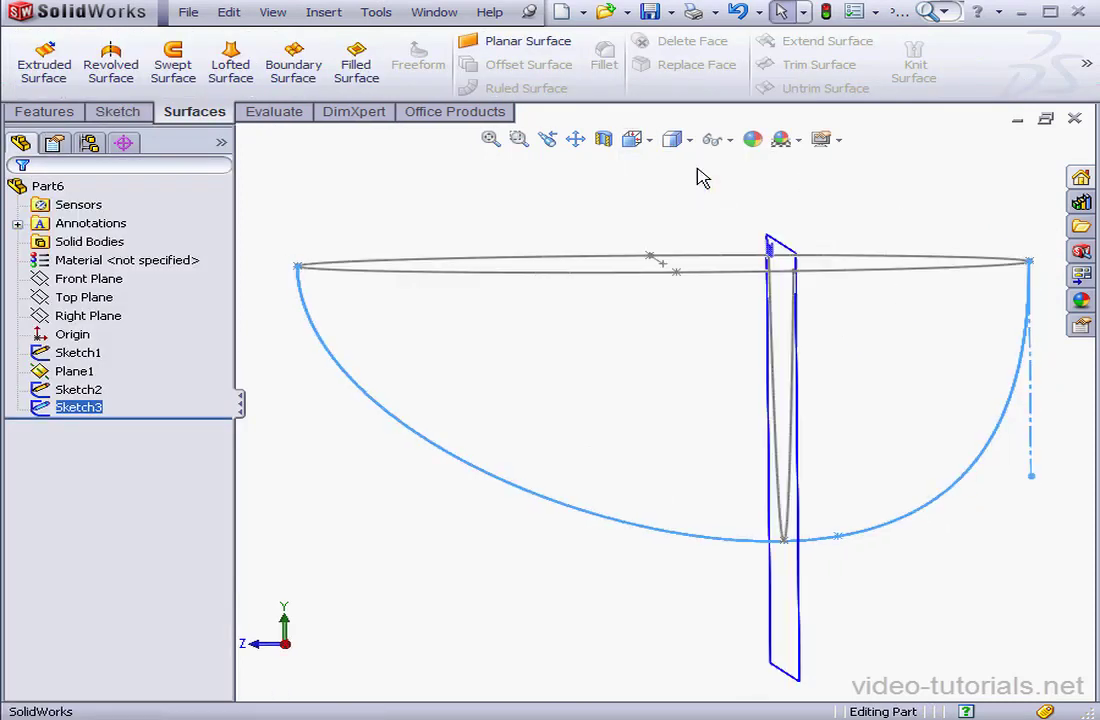
- Create Surface-Fill1 across the ellipse rim and the two guide curves, forming the bowl
click(72, 370)
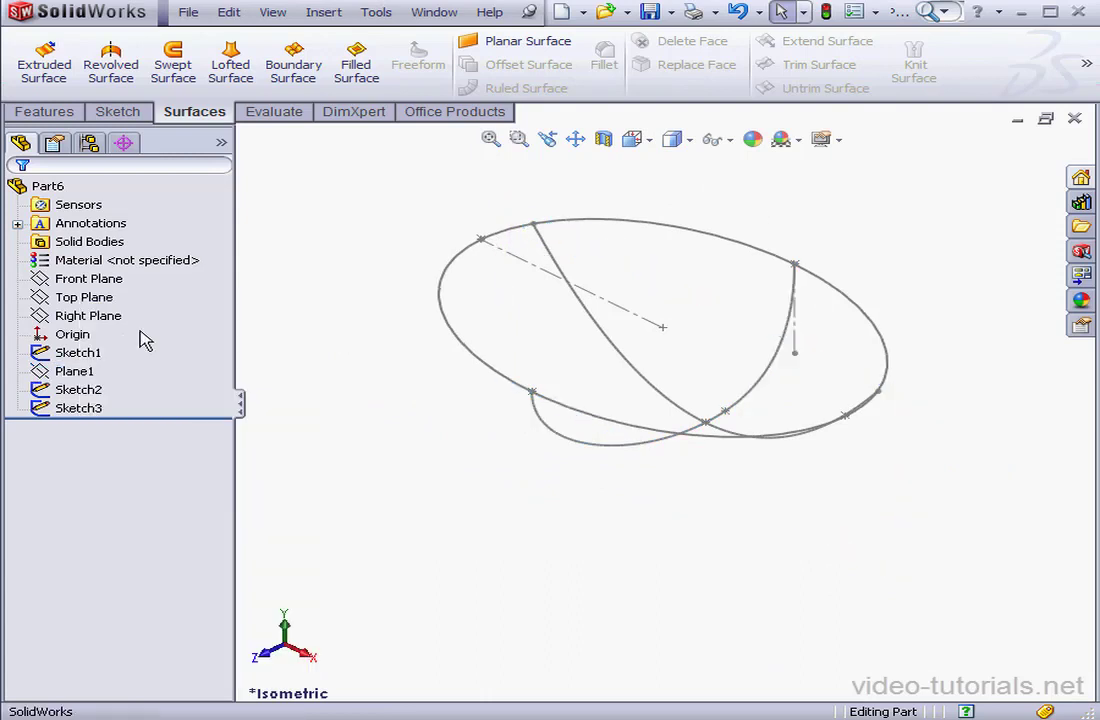
mouse_move(428, 152)
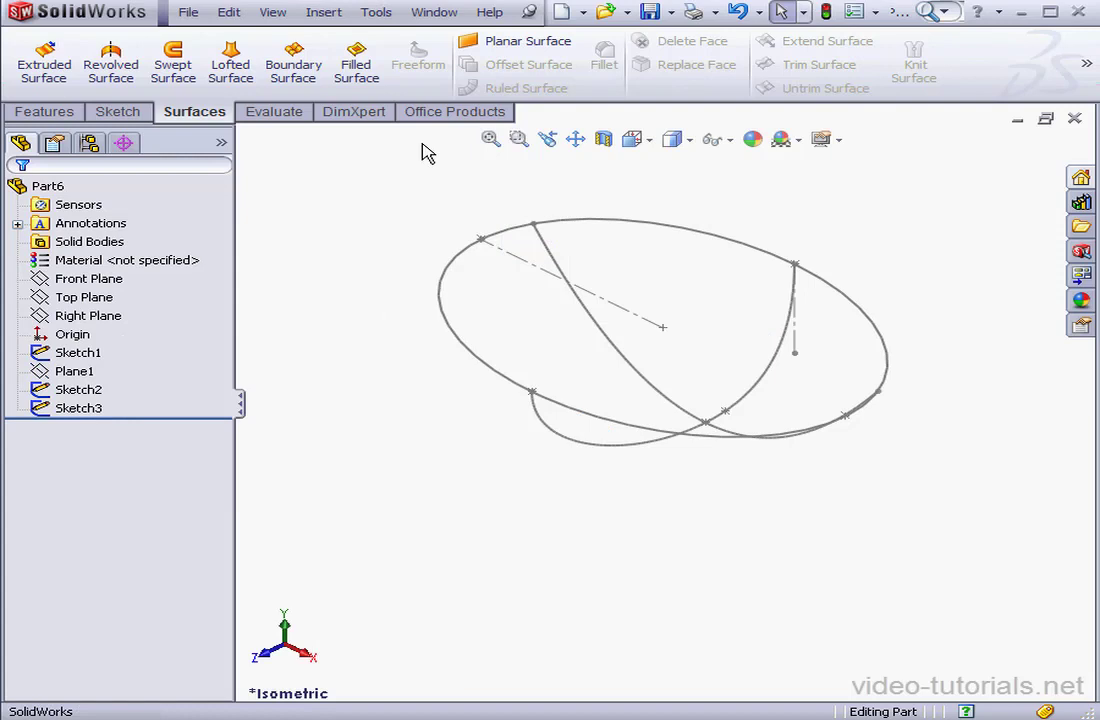
click(356, 60)
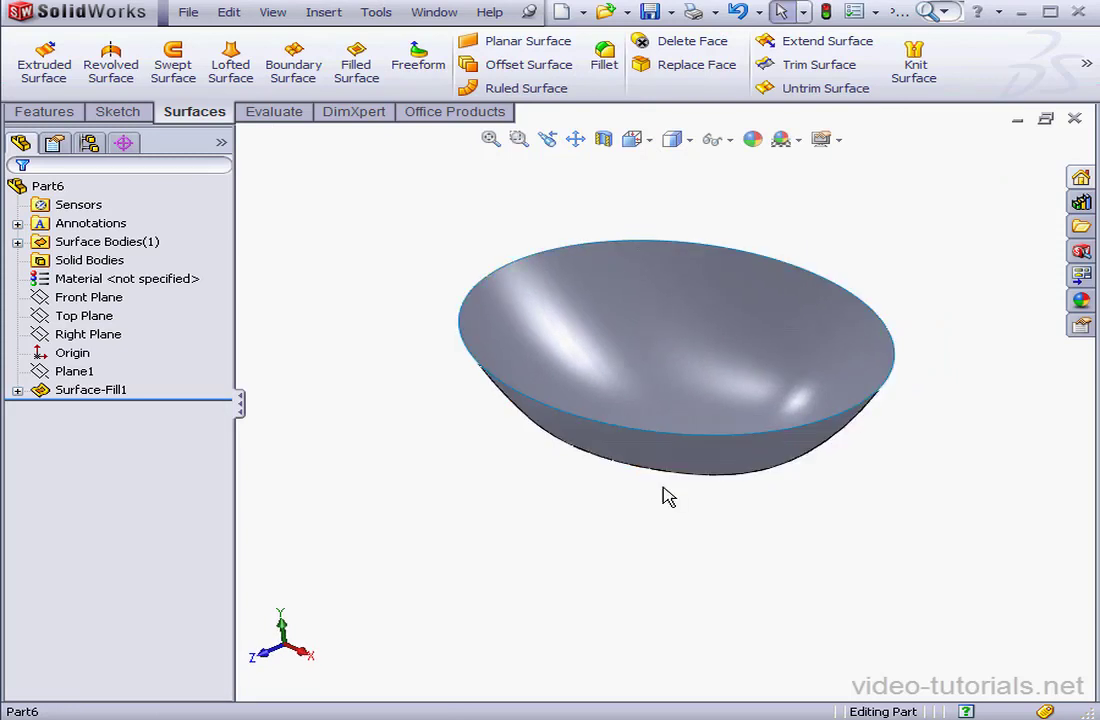
click(84, 316)
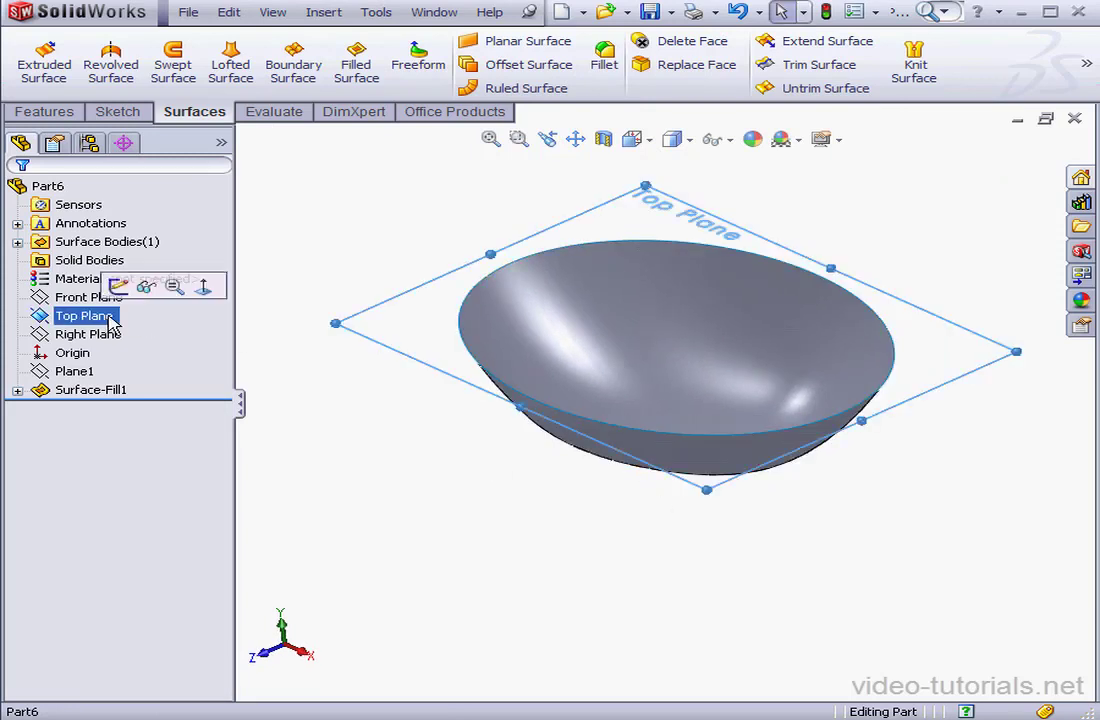
- Define Plane2 offset 160 mm from the Top Plane
click(324, 12)
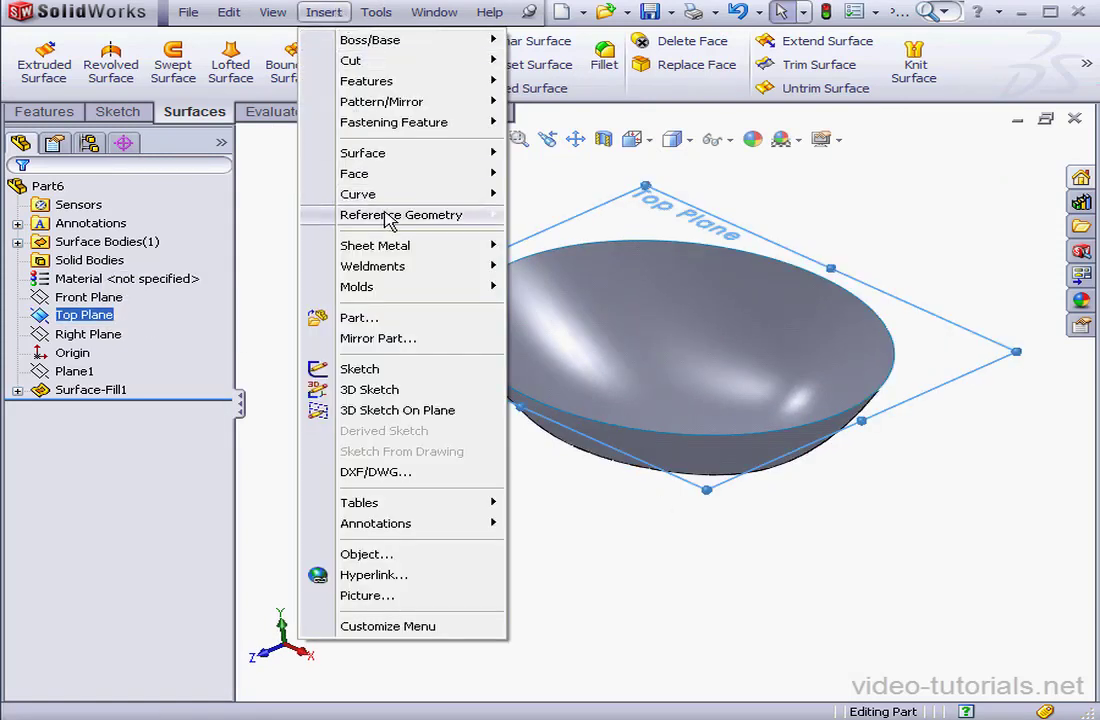
click(402, 216)
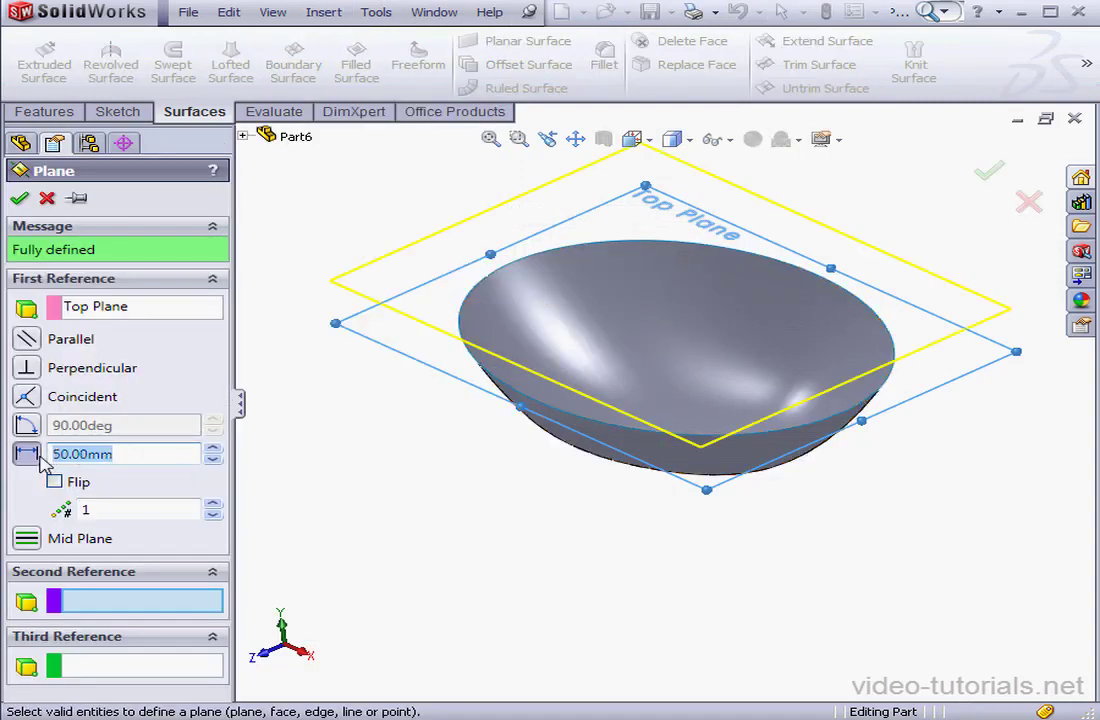
text(160)
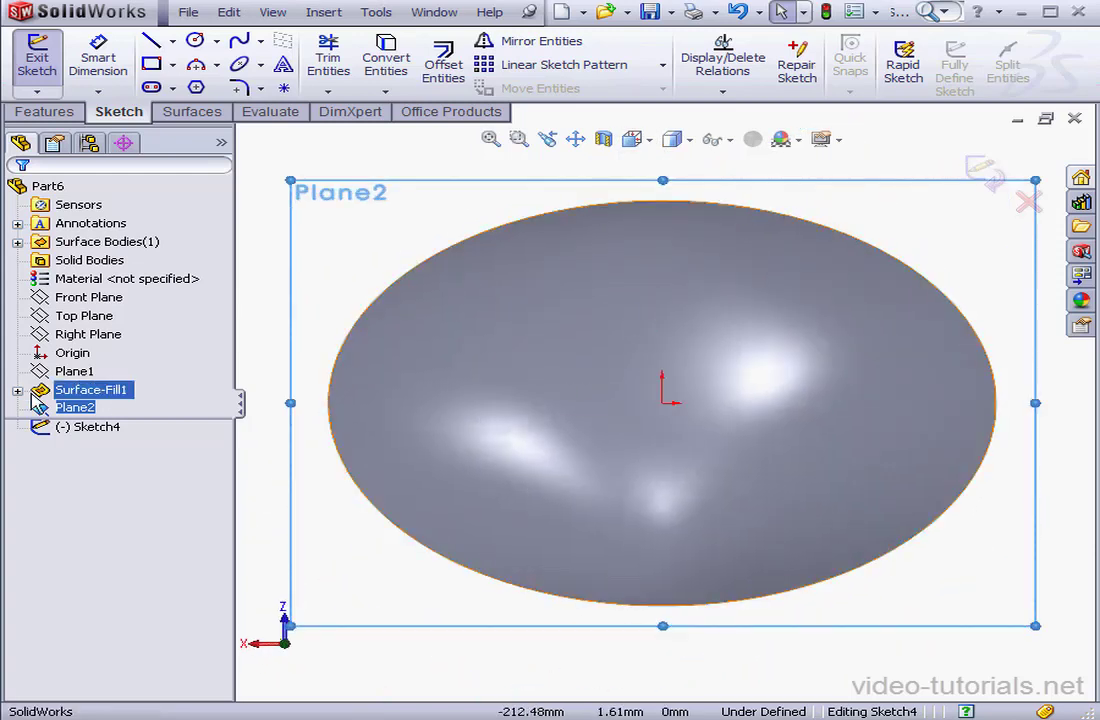
- Convert the guide curves onto Plane2 and add a 30 mm drain circle at their crossing
click(98, 426)
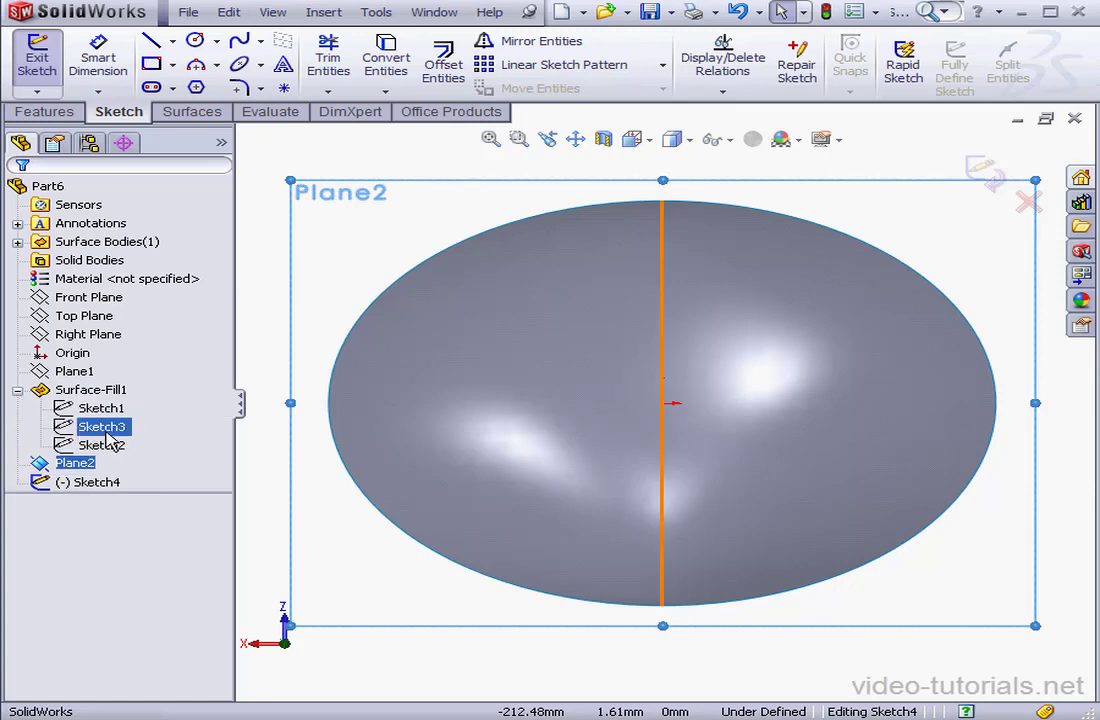
click(100, 444)
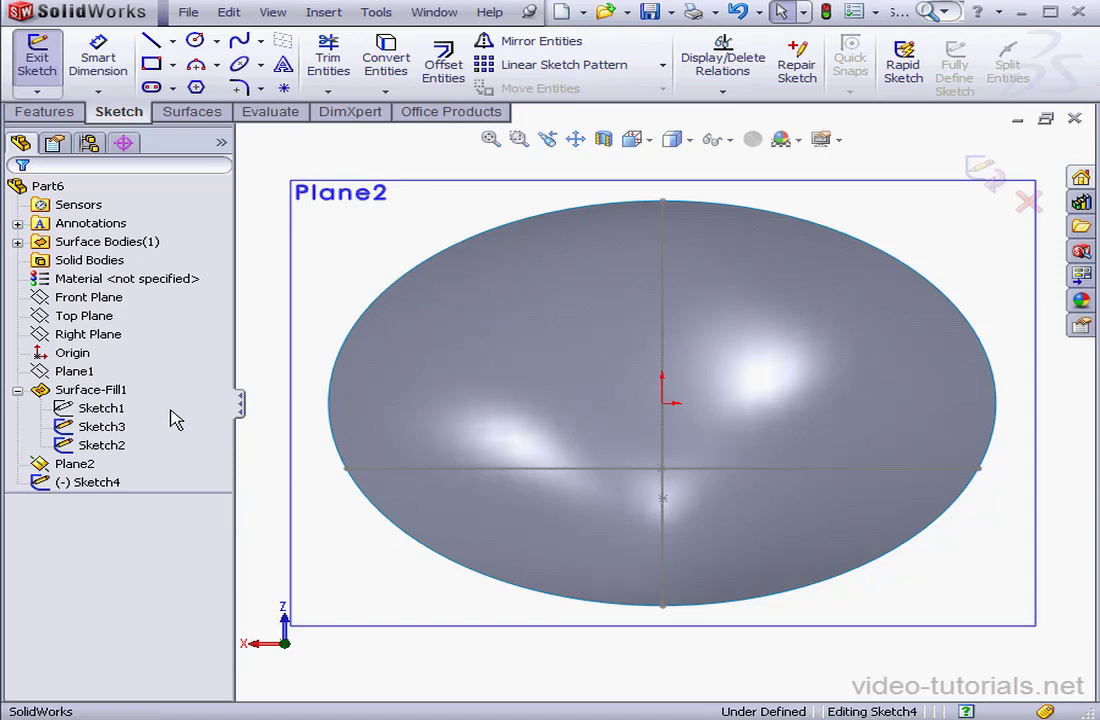
click(188, 40)
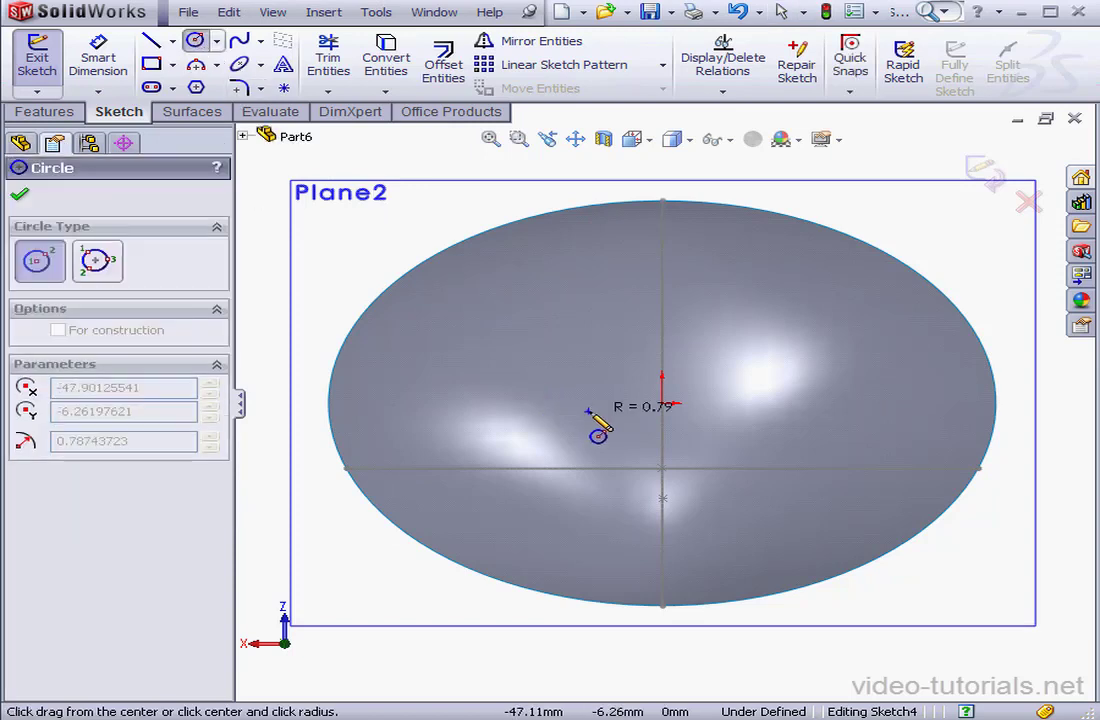
click(98, 56)
text(3)
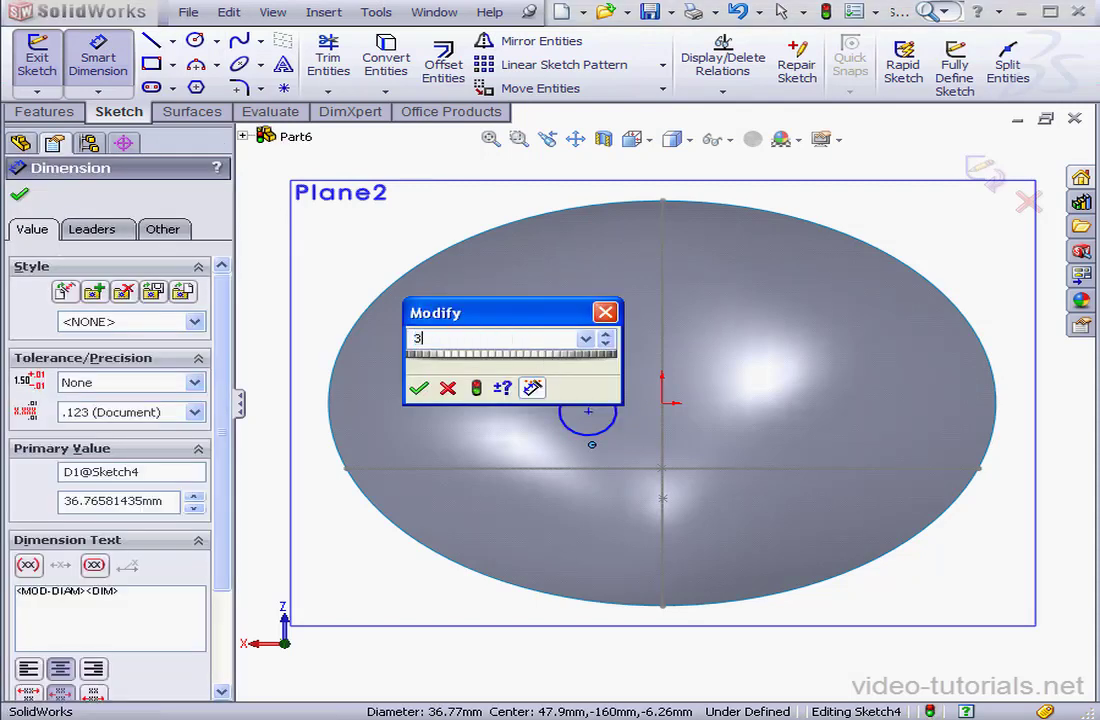
click(420, 388)
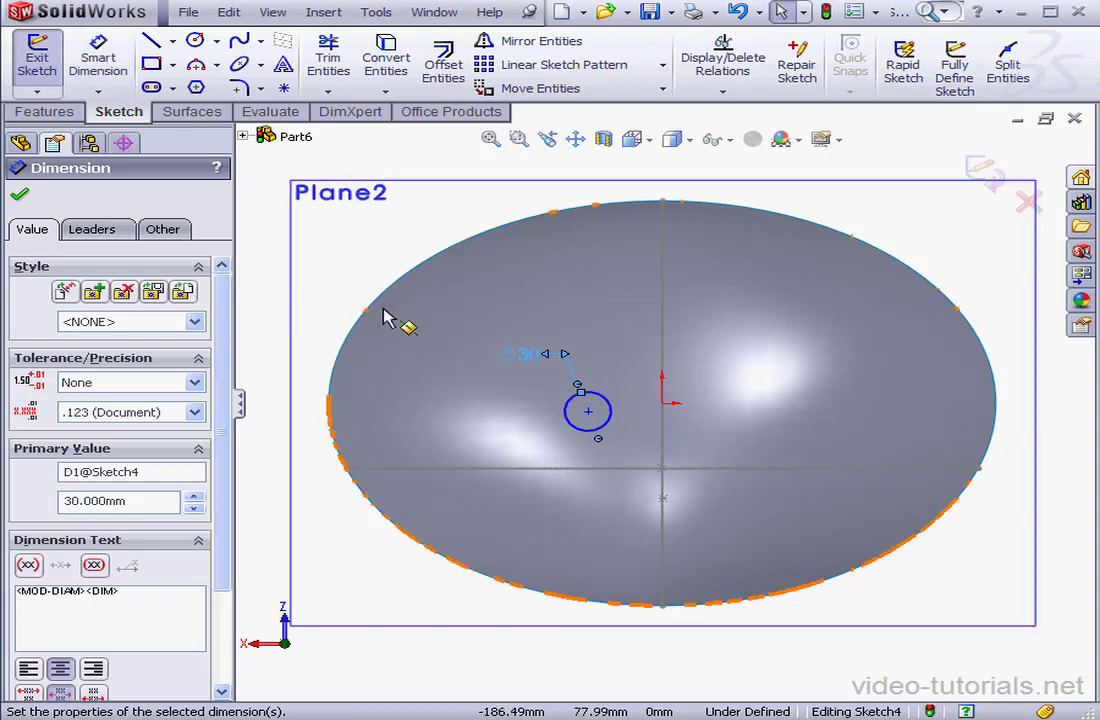
click(662, 478)
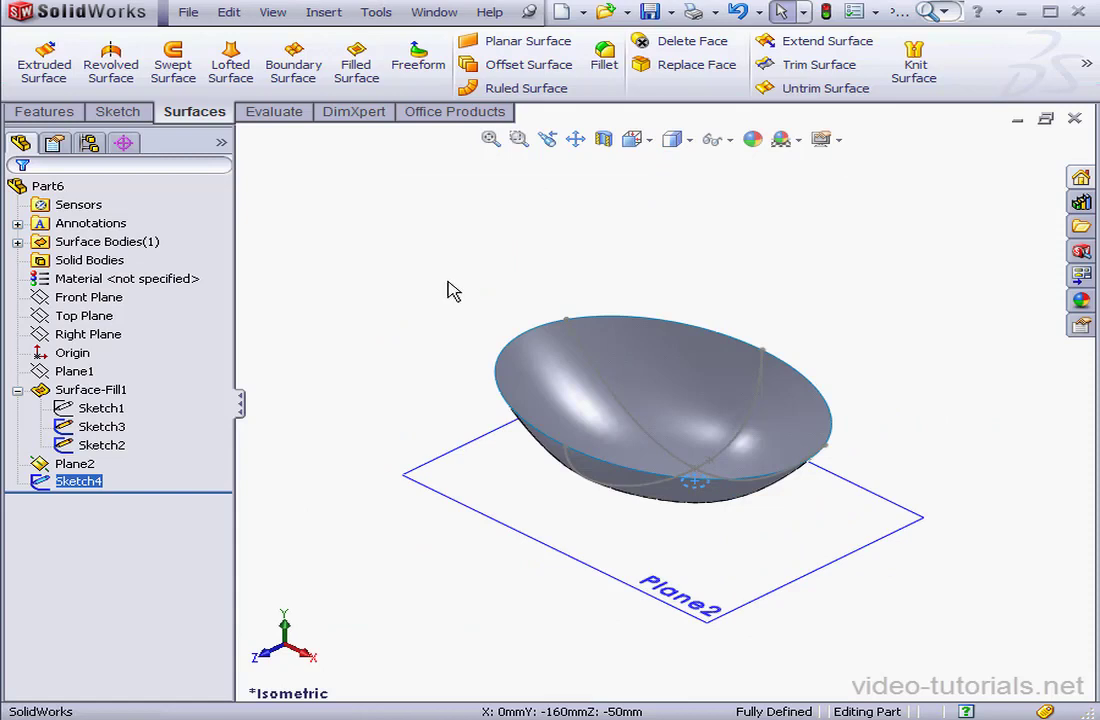
- Extrude the drain circle into a short cylindrical surface, Surface-Extrude1
click(44, 56)
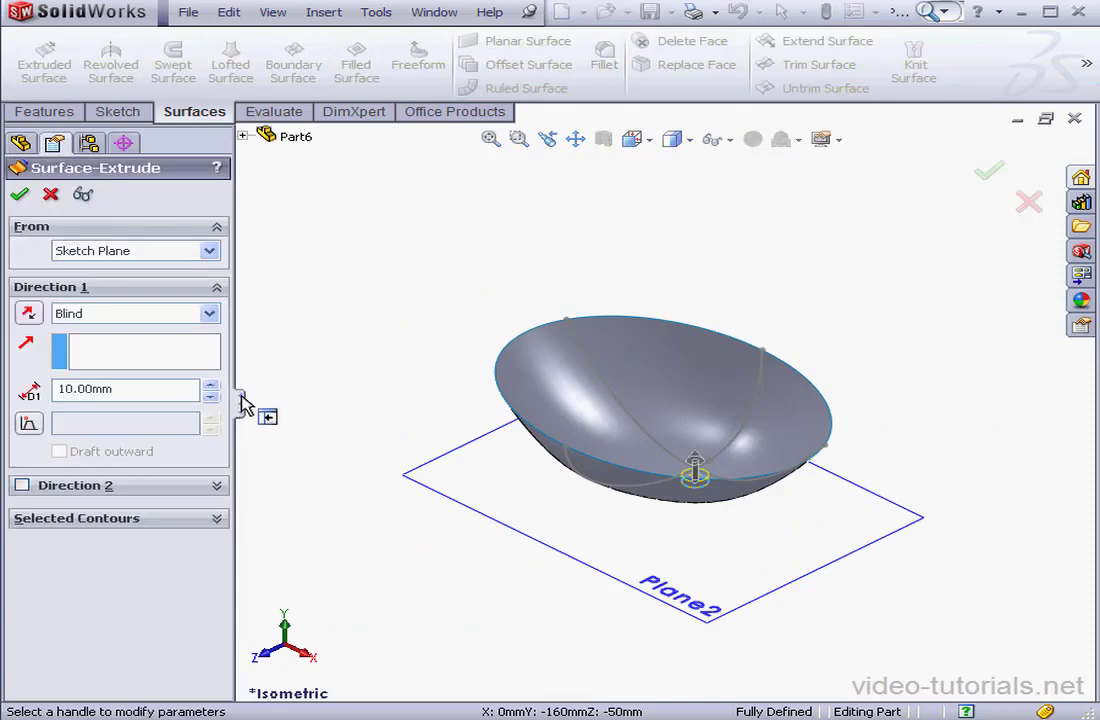
text(3)
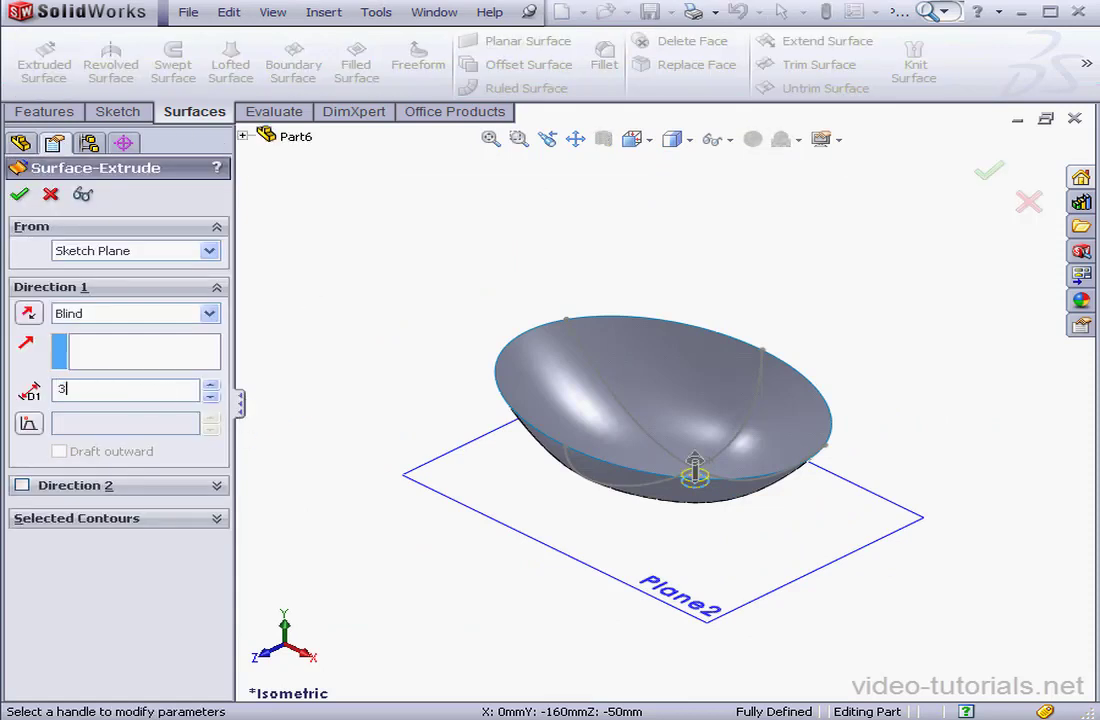
click(20, 194)
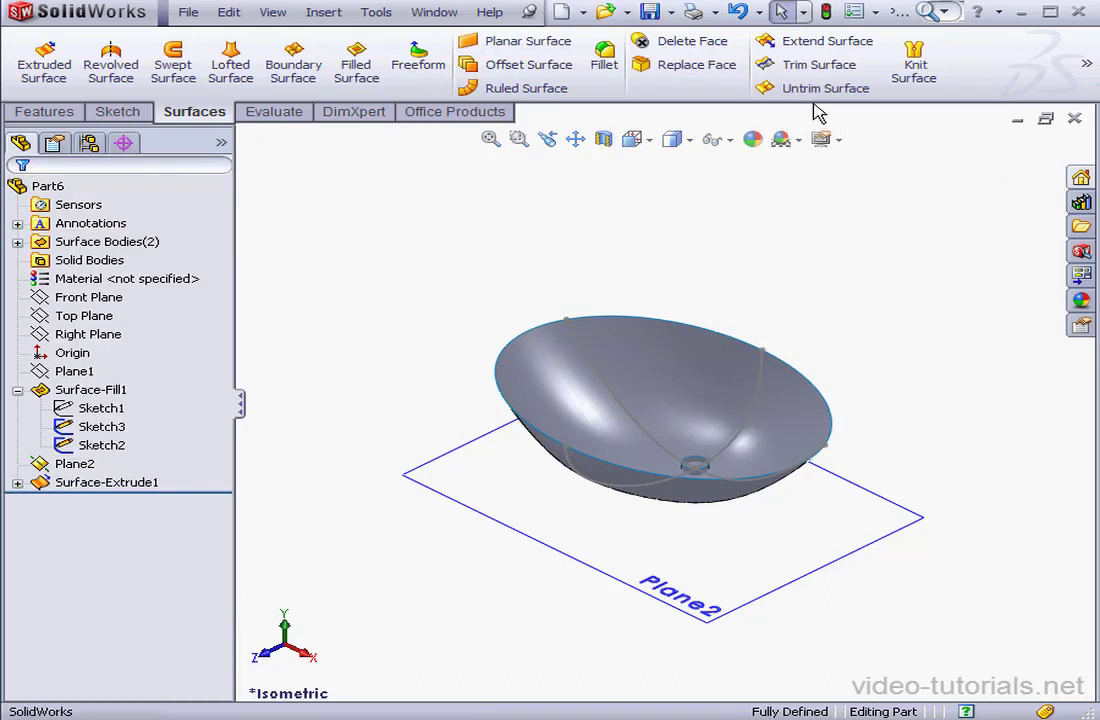
- Mutually trim the basin and drain cylinder into Surface-Trim1, leaving the drain hole
click(820, 64)
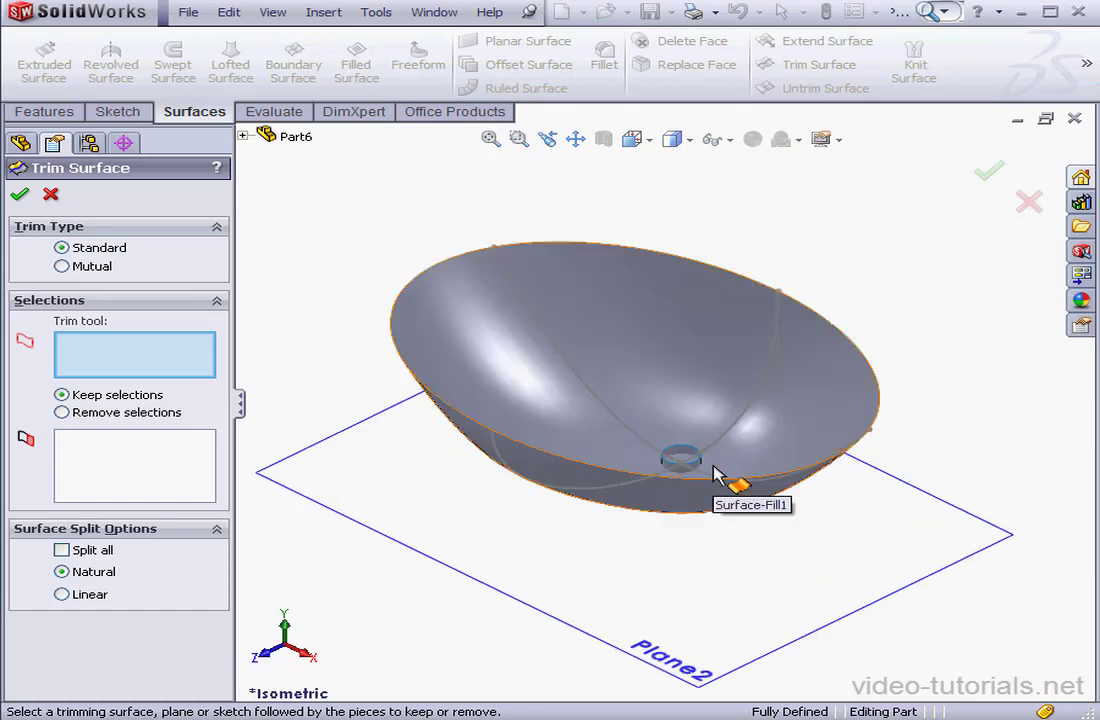
click(60, 266)
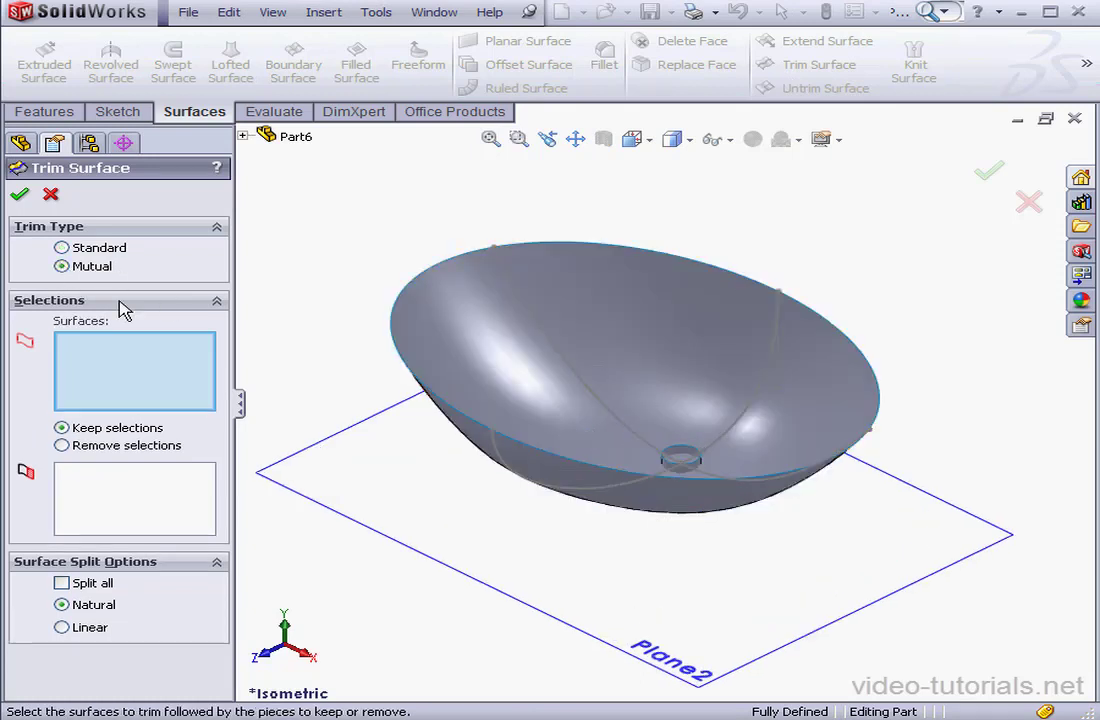
click(692, 414)
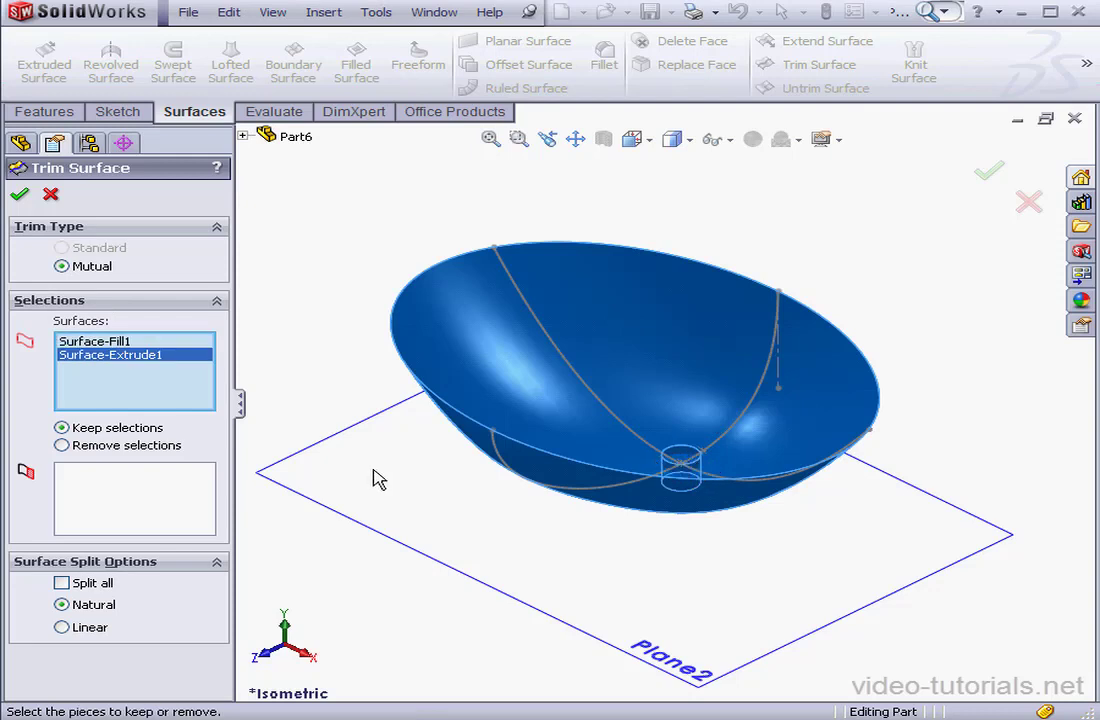
click(576, 370)
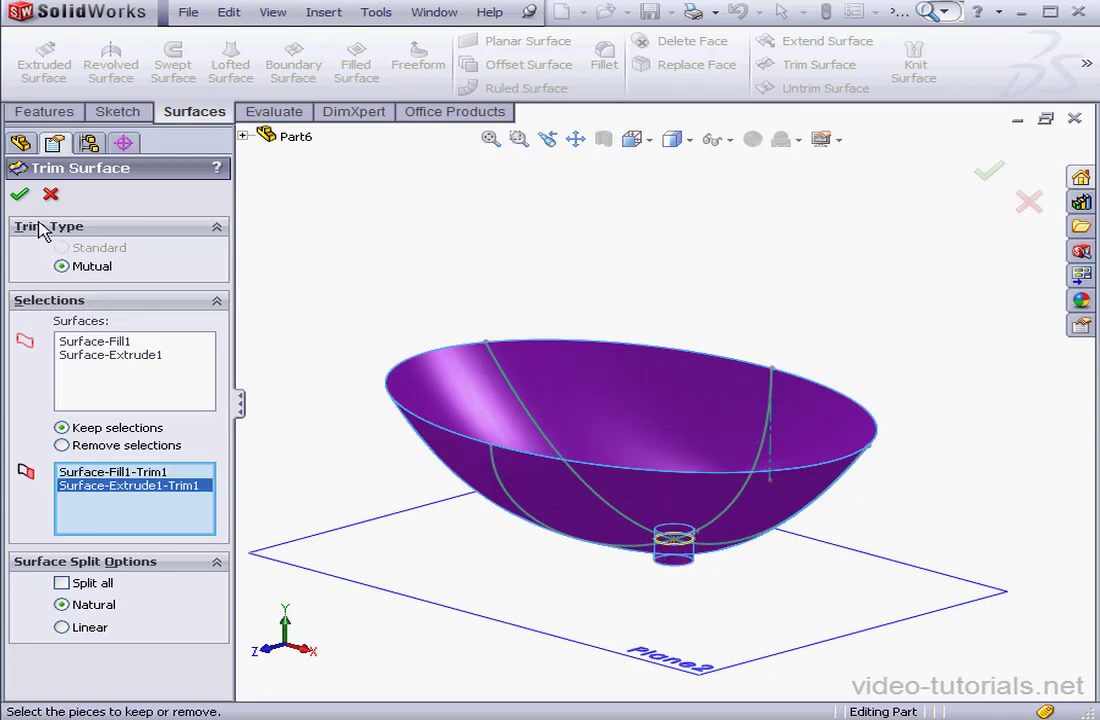
click(20, 194)
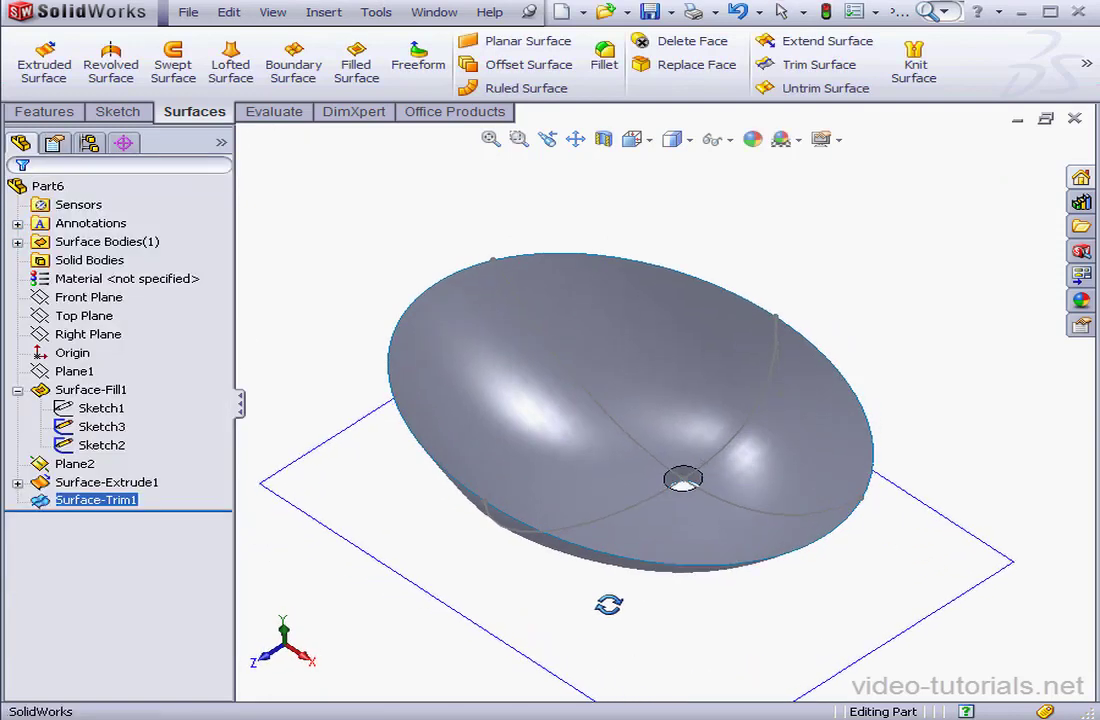
- Hide the two guide sketches under the filled surface
click(96, 426)
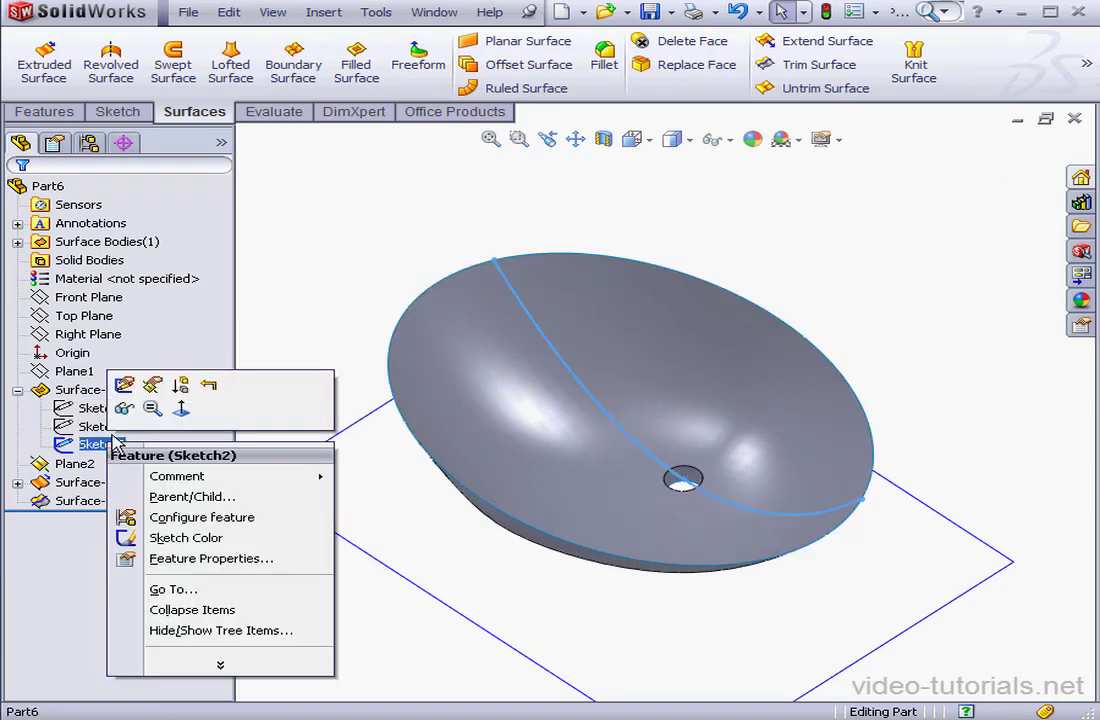
click(648, 140)
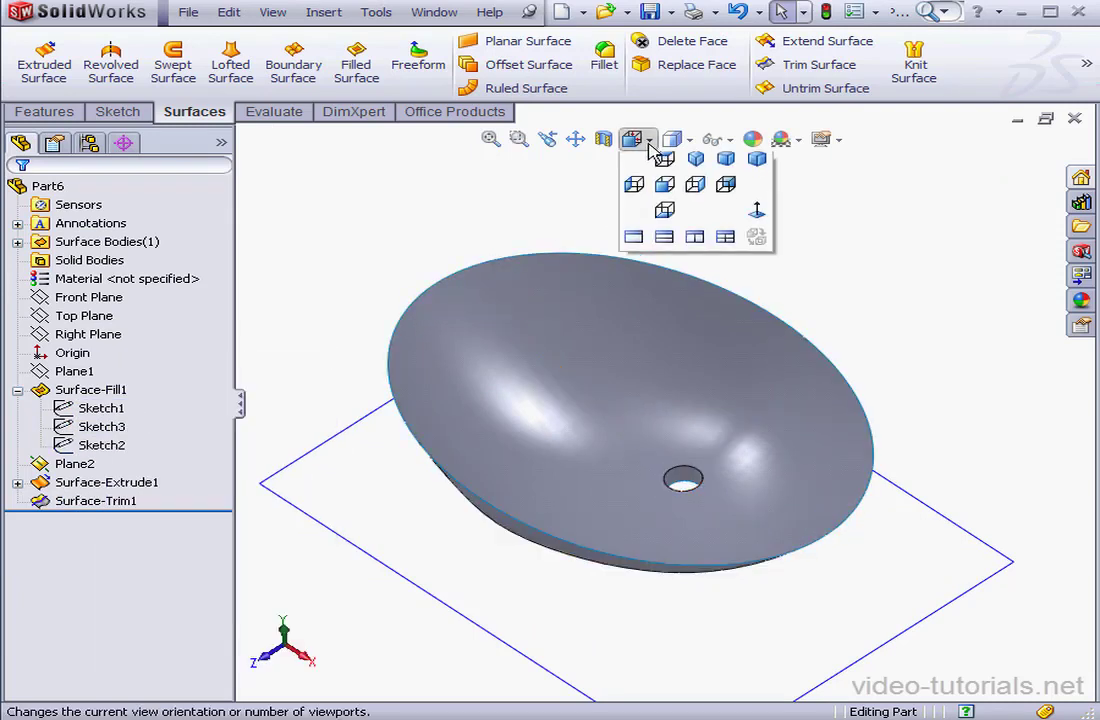
- Add Plane3 offset 170 mm from the Top Plane, flipped below the basin, in isometric view
click(634, 158)
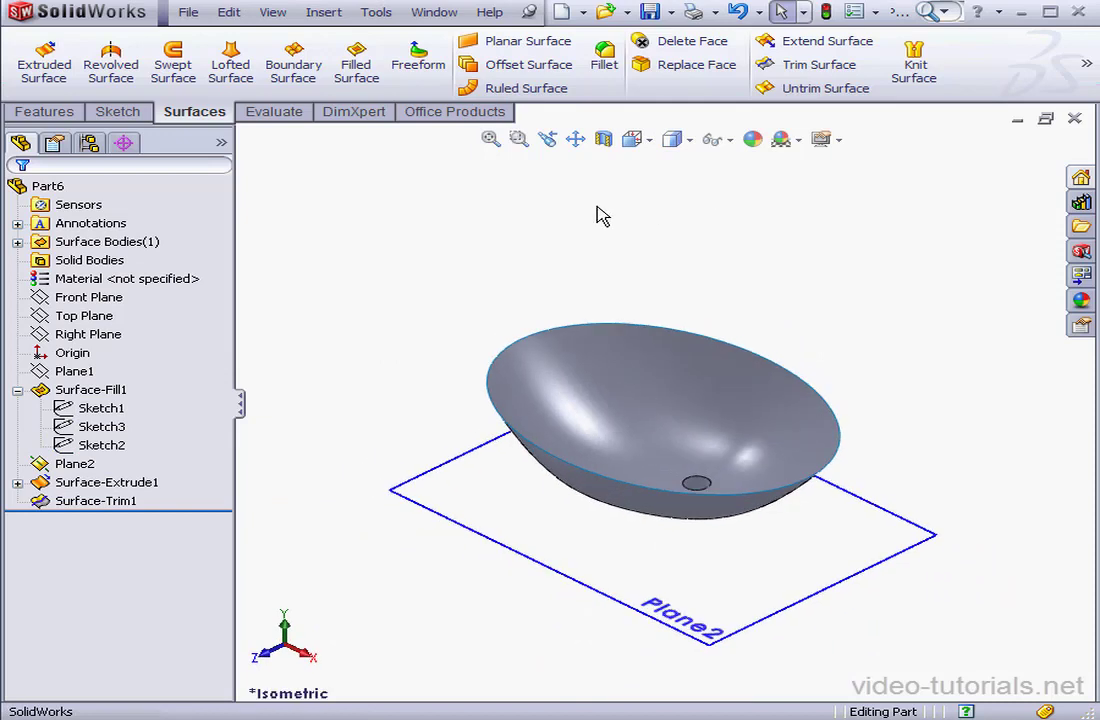
click(84, 316)
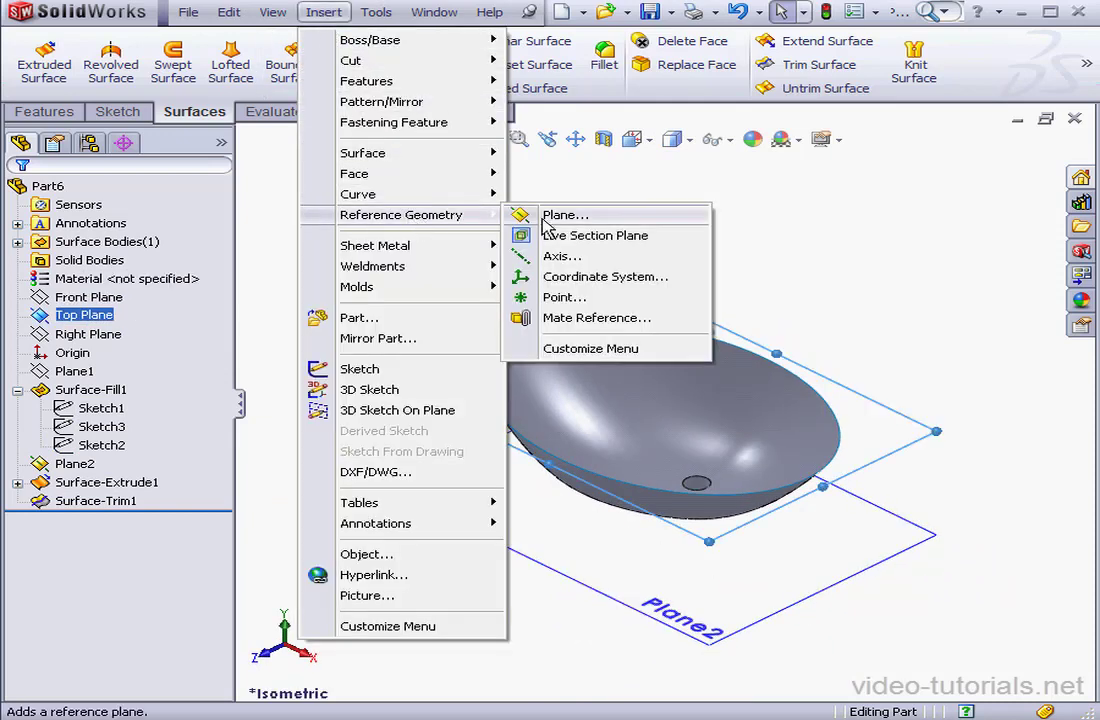
click(564, 216)
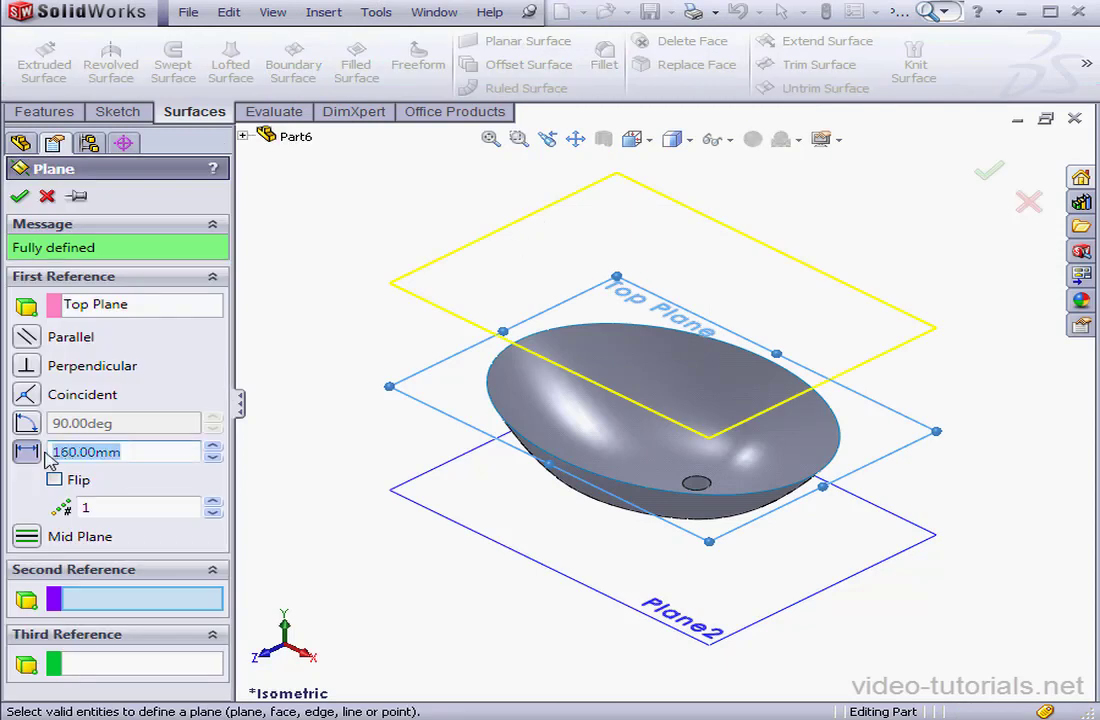
text(17)
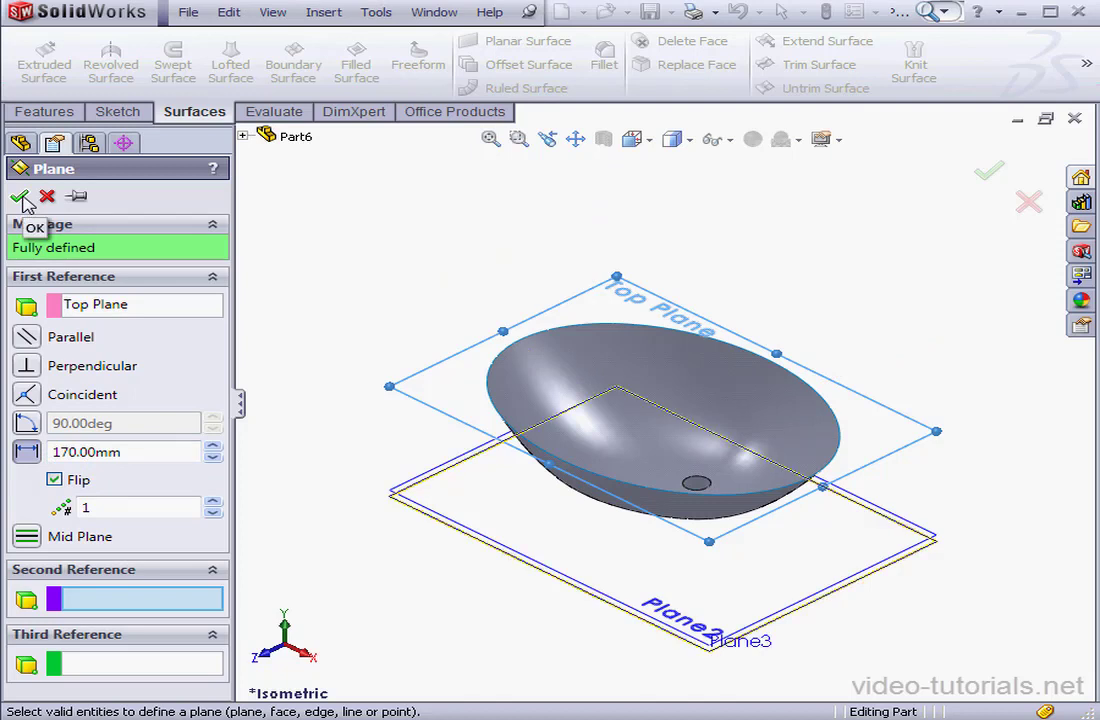
click(20, 196)
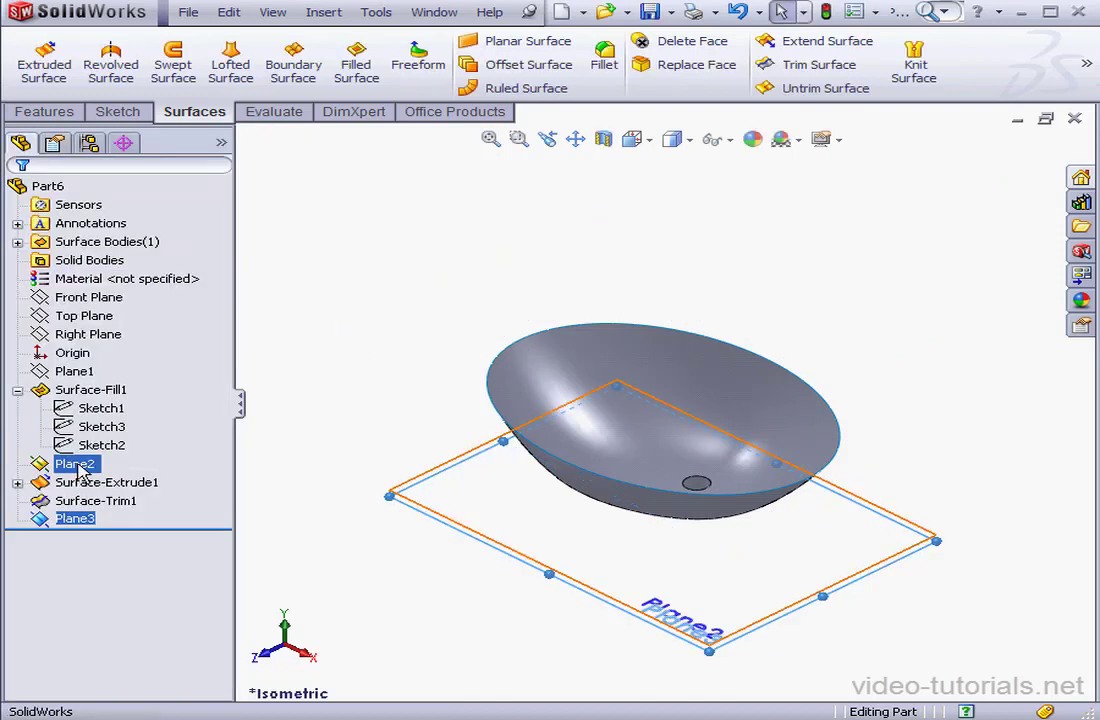
- Hide Plane2 and begin Sketch5 on the new Plane3
click(72, 518)
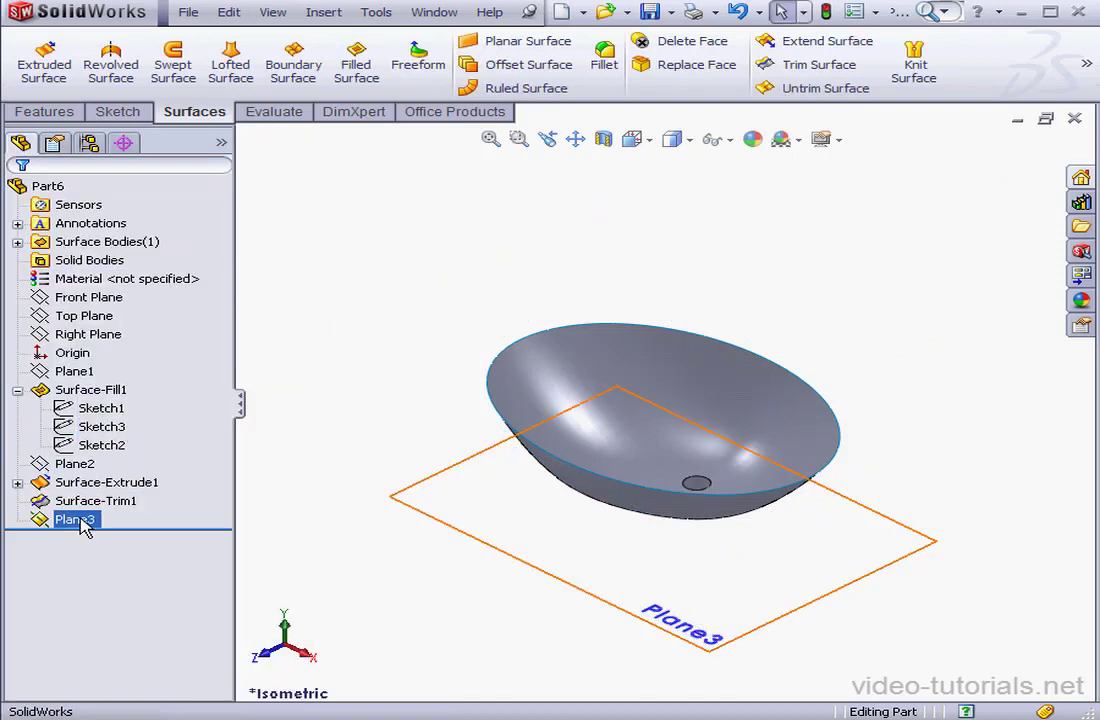
click(72, 518)
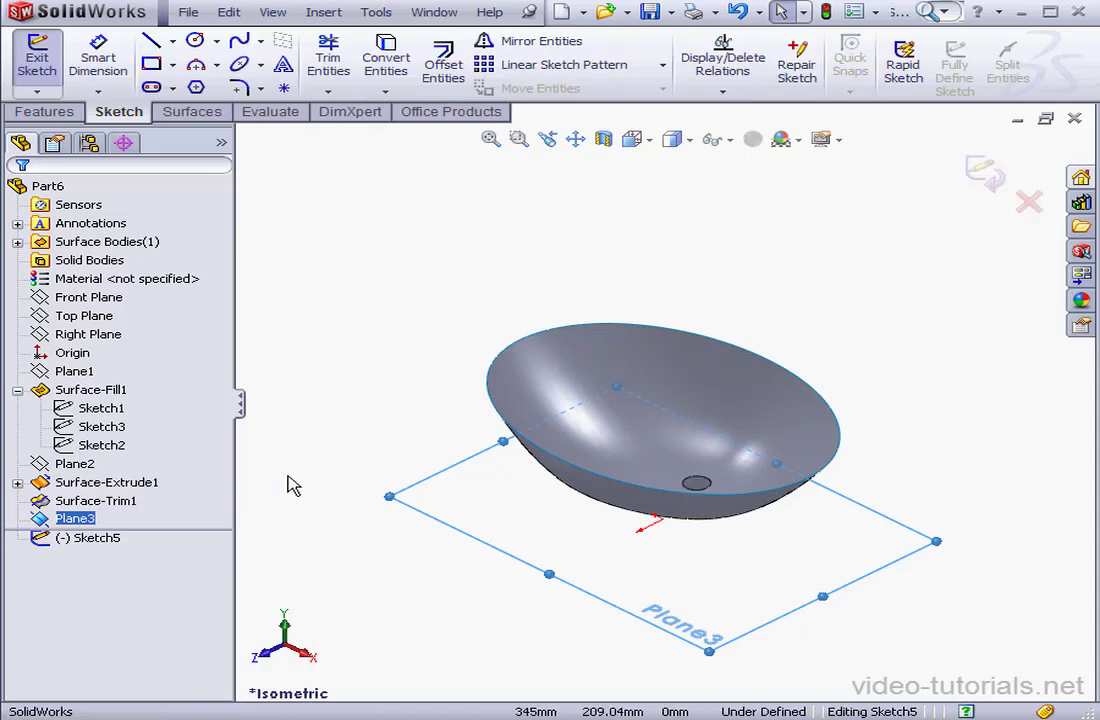
- Place a point at the drain centre and sketch construction lines, viewed normal to Plane3
click(648, 140)
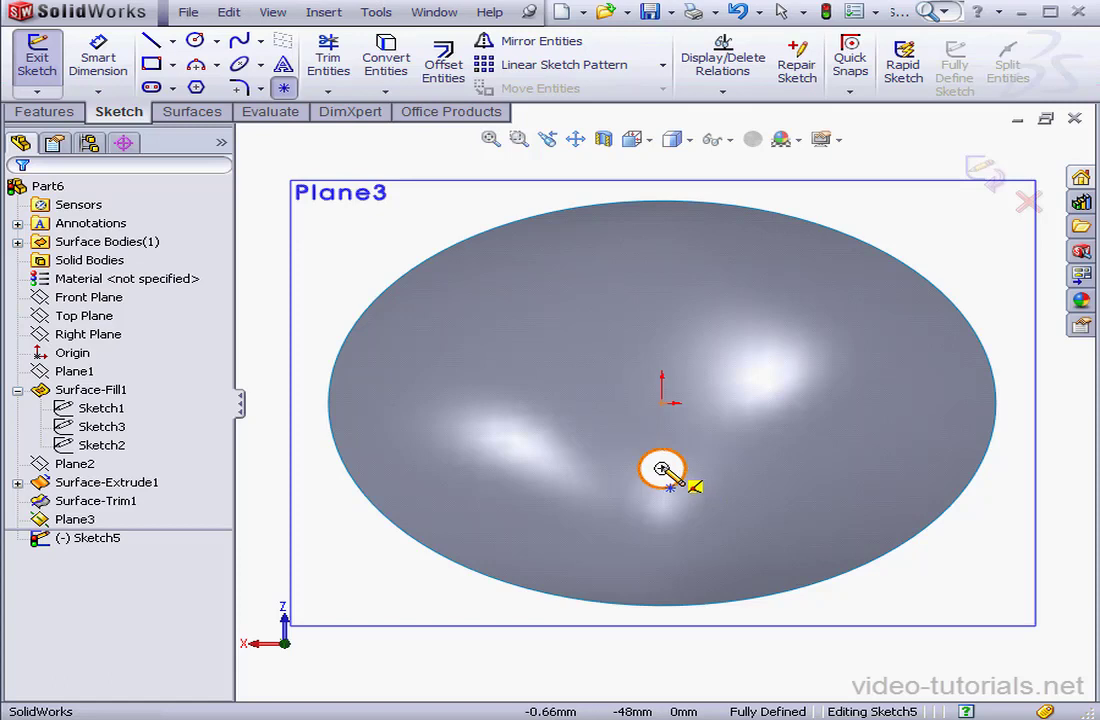
click(662, 470)
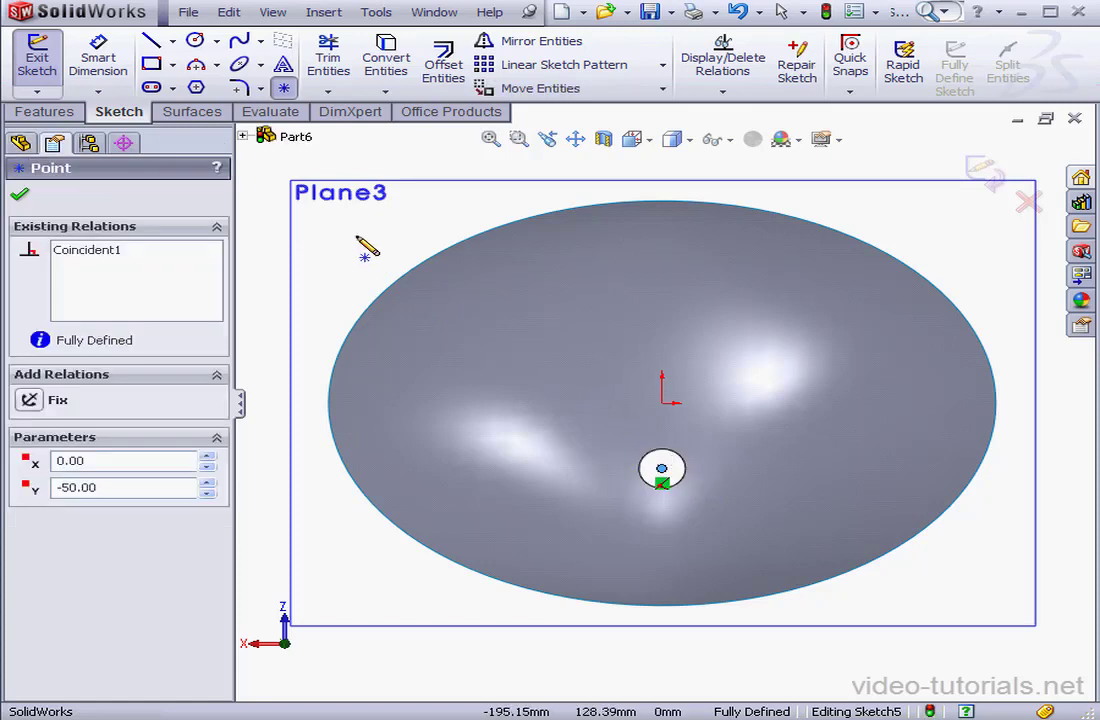
click(158, 40)
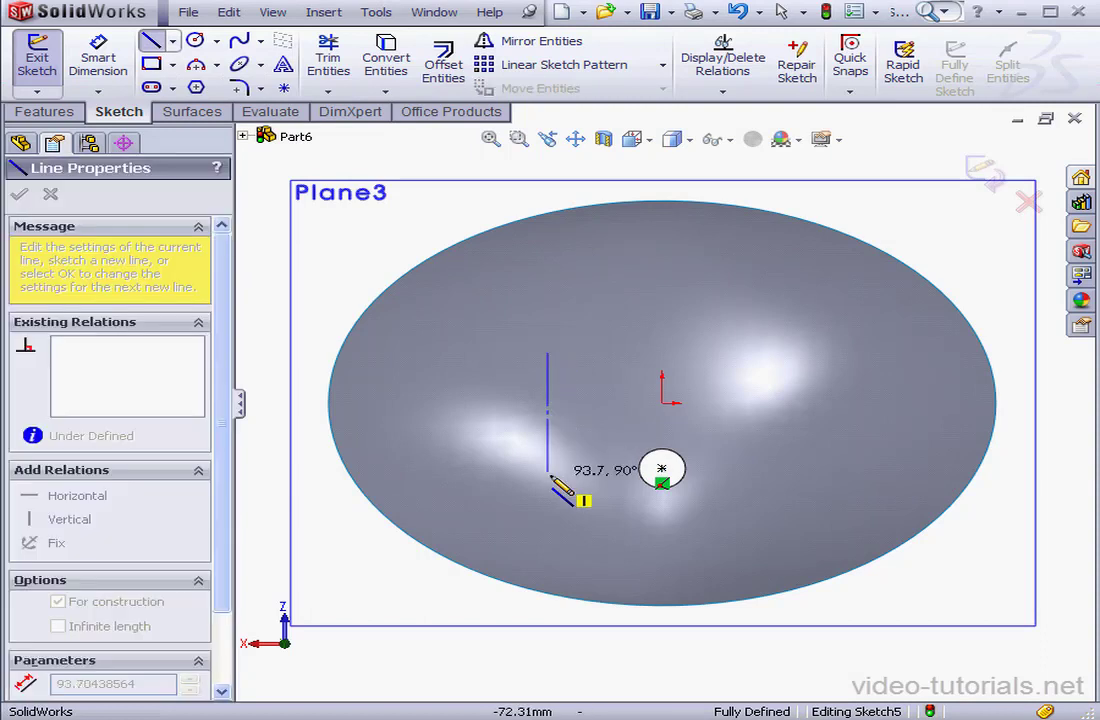
right_click(548, 418)
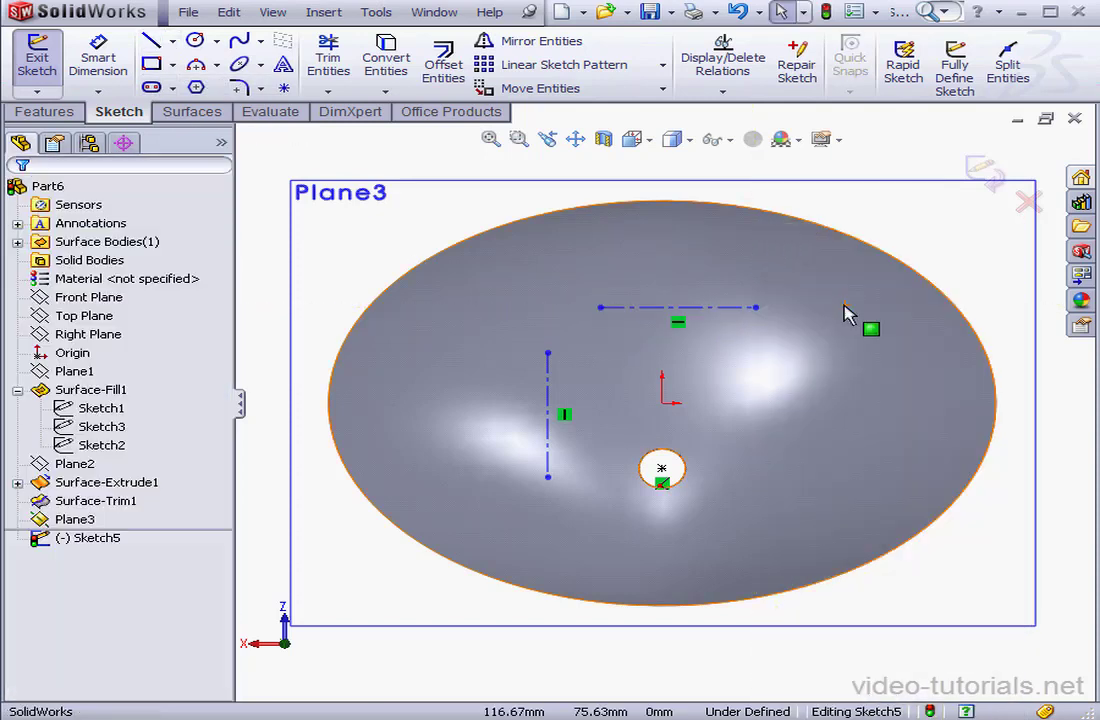
- Select the horizontal construction line and the drain-centre point for a Coincident relation
click(678, 308)
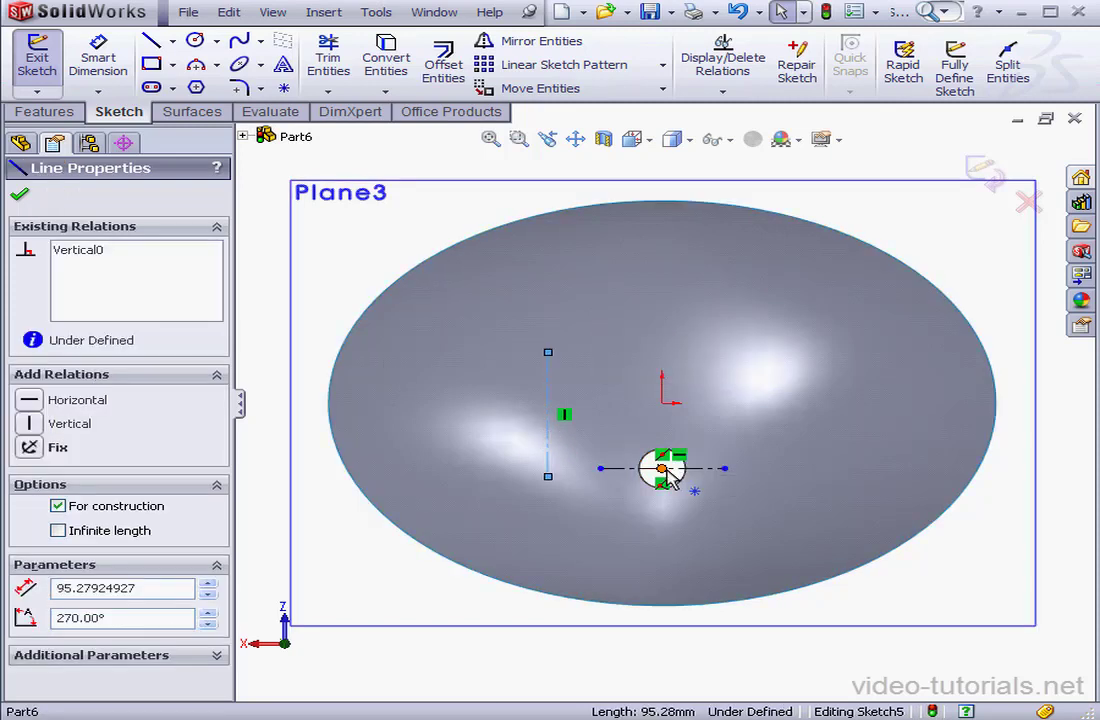
click(660, 468)
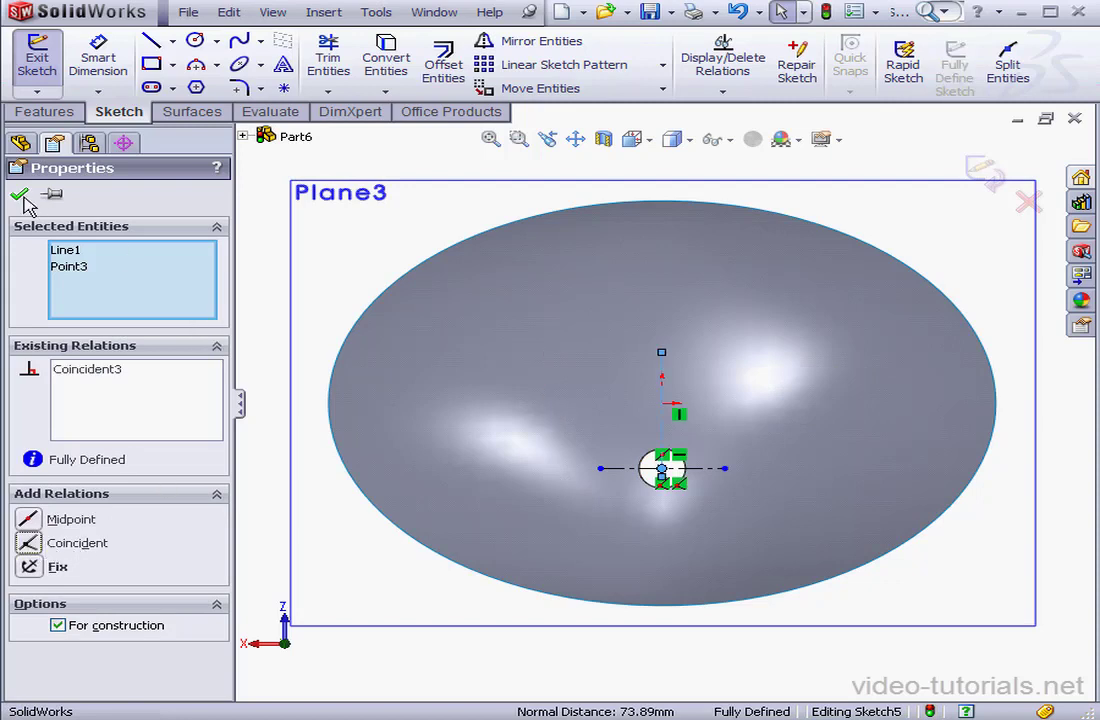
- Dimension the horizontal construction line at 200 mm and the vertical one at 50 mm
click(22, 194)
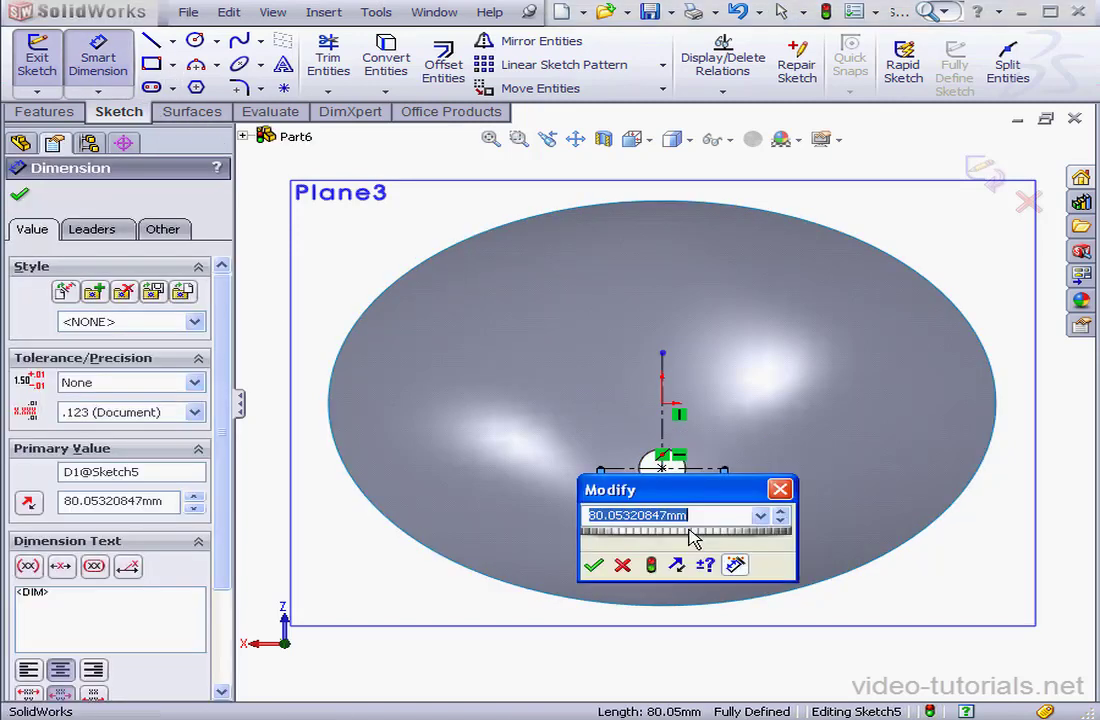
text(200.000mm)
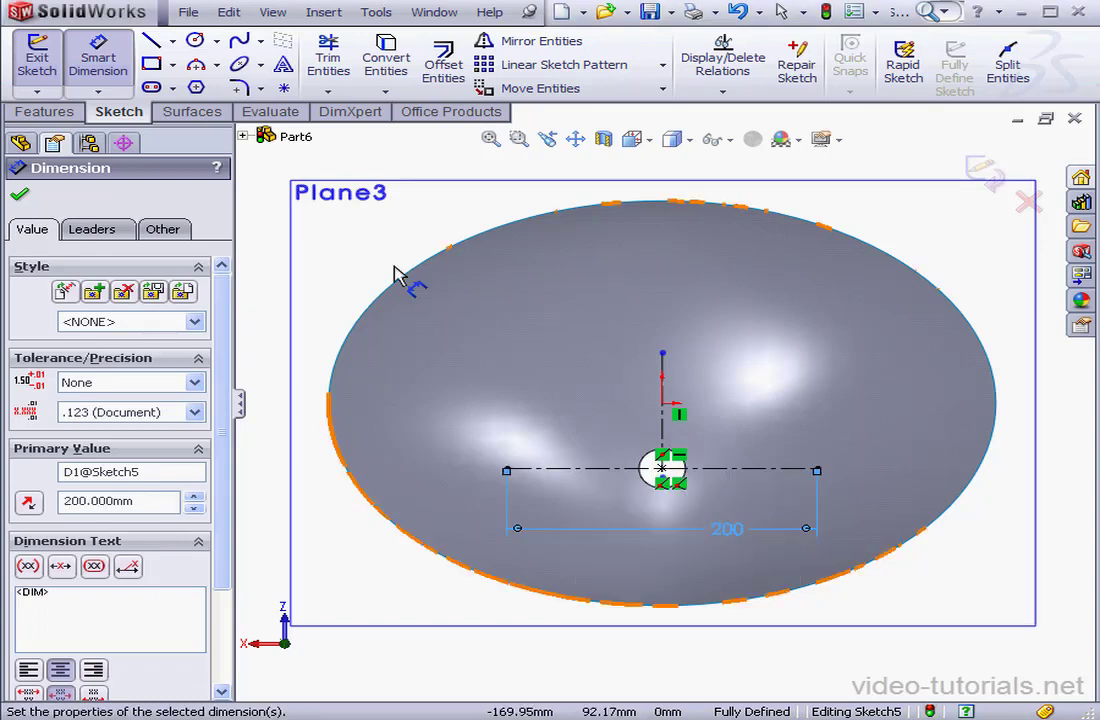
click(272, 12)
text(50)
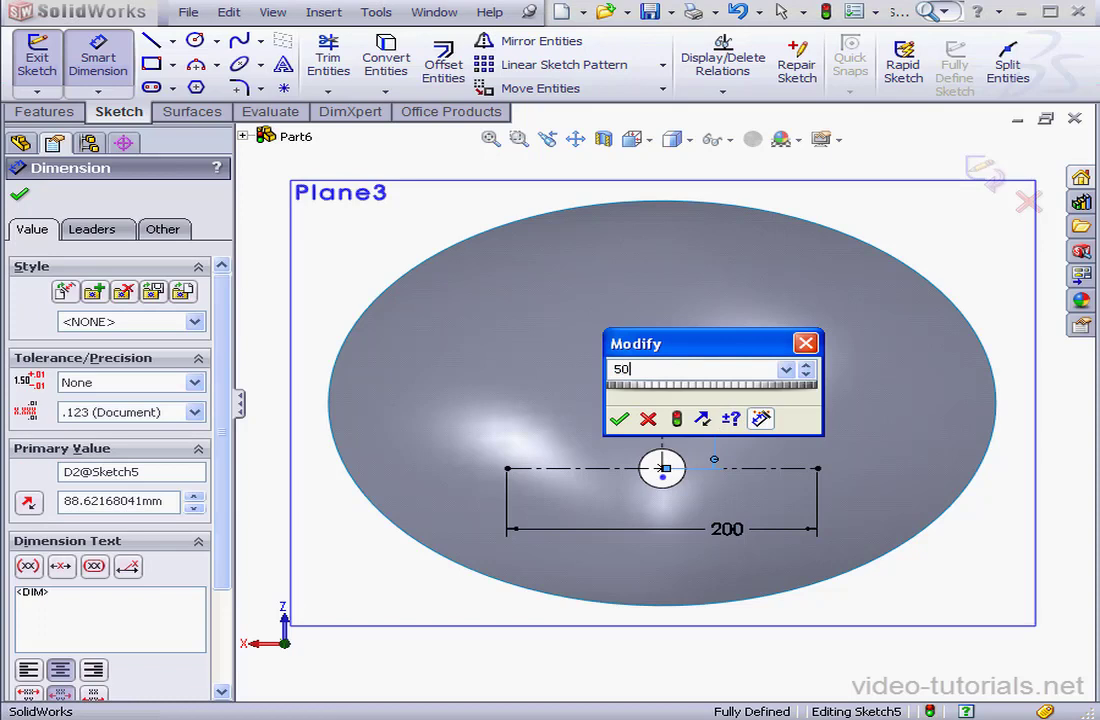
click(620, 420)
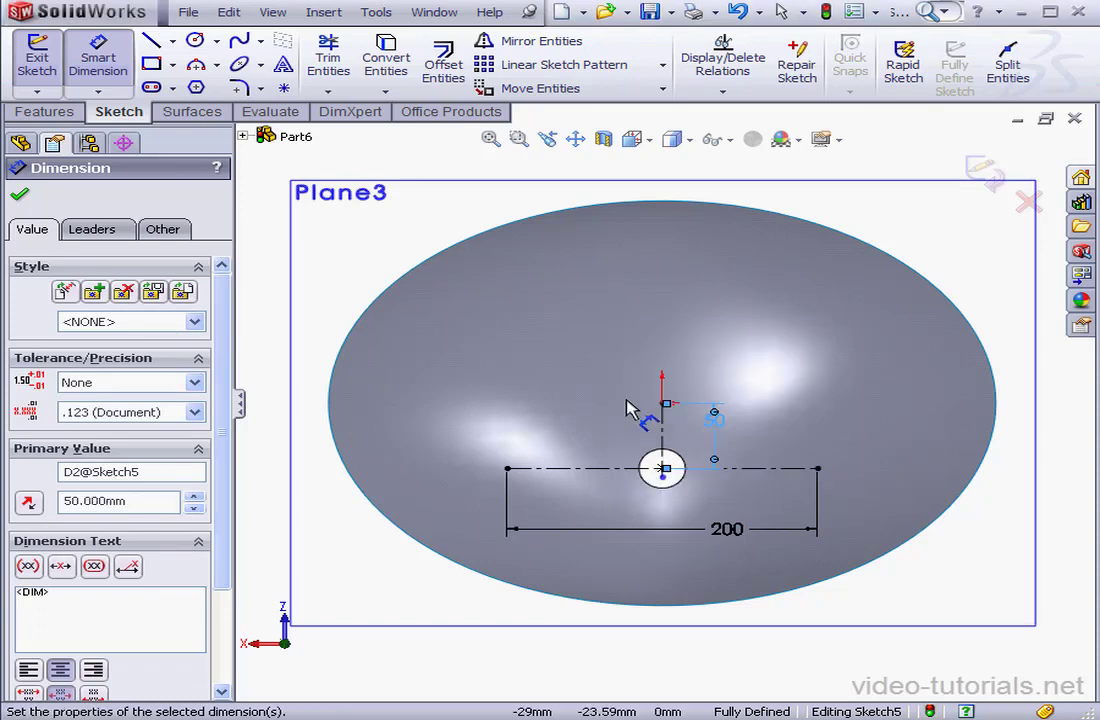
- Add the small dimension beside the drain hole and edit its value
click(660, 470)
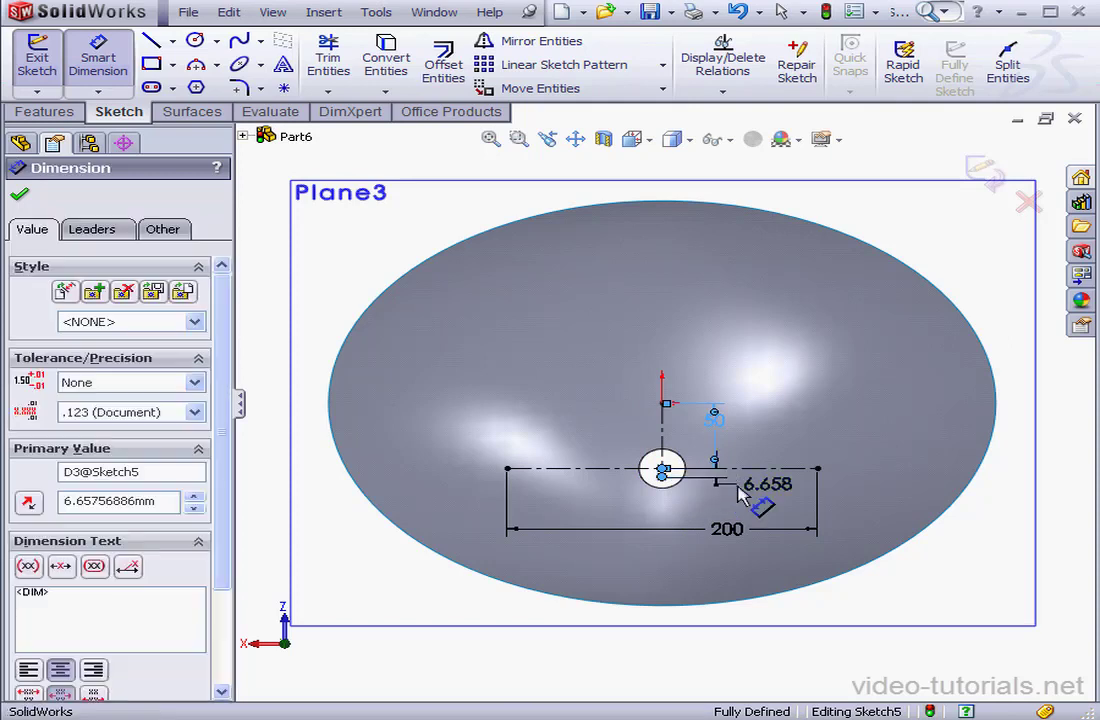
double_click(764, 482)
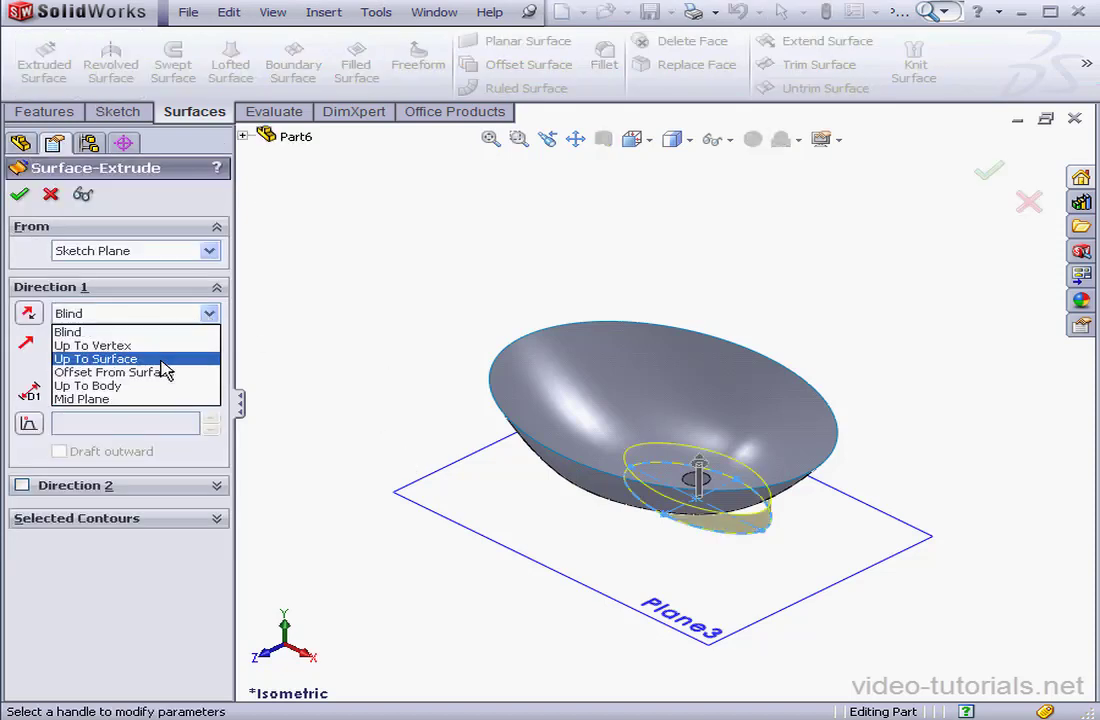
- Surface-extrude the Plane3 profile Up To Surface against the basin, forming Surface-Extrude2
click(96, 358)
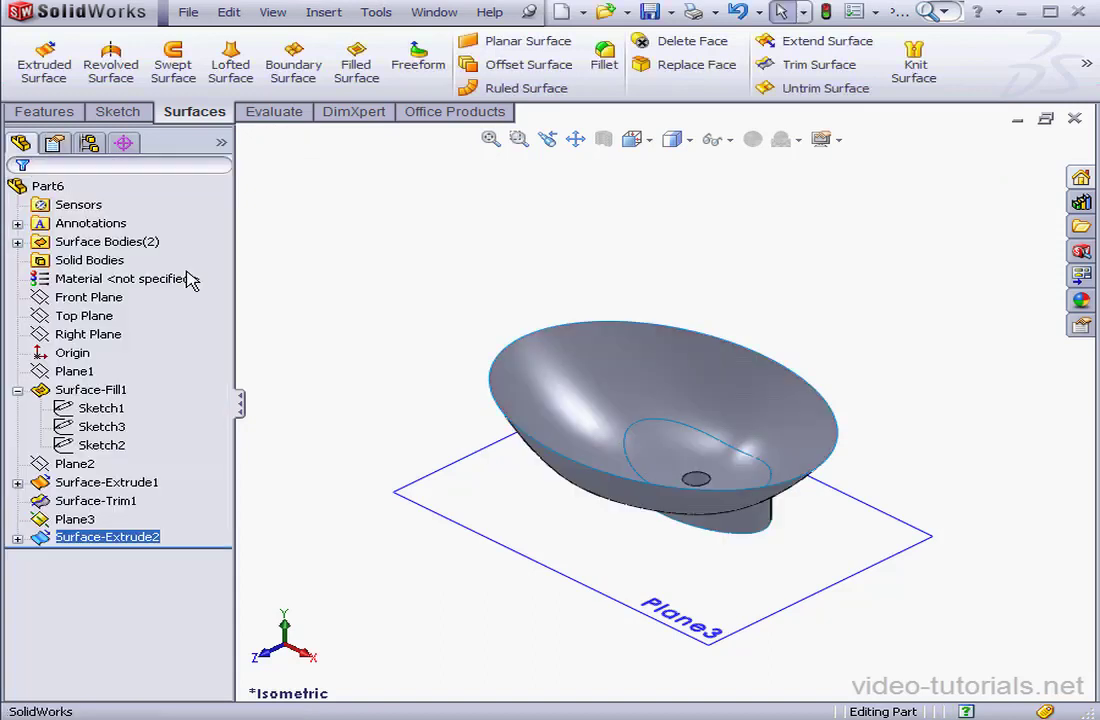
right_click(70, 520)
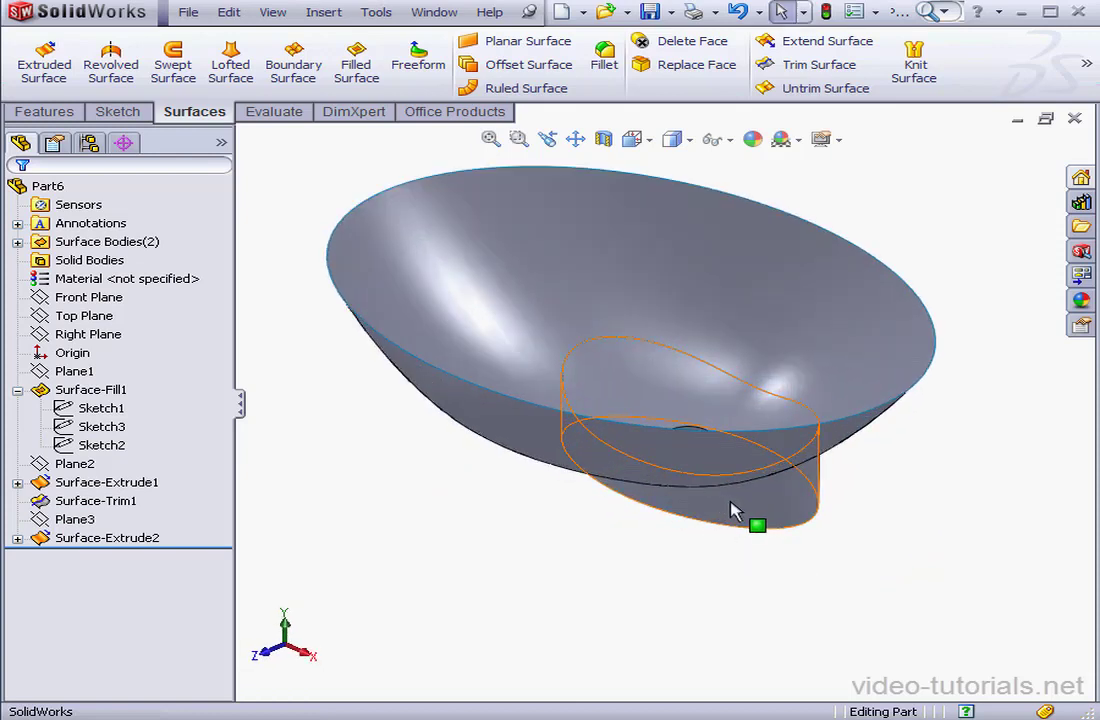
mouse_move(732, 442)
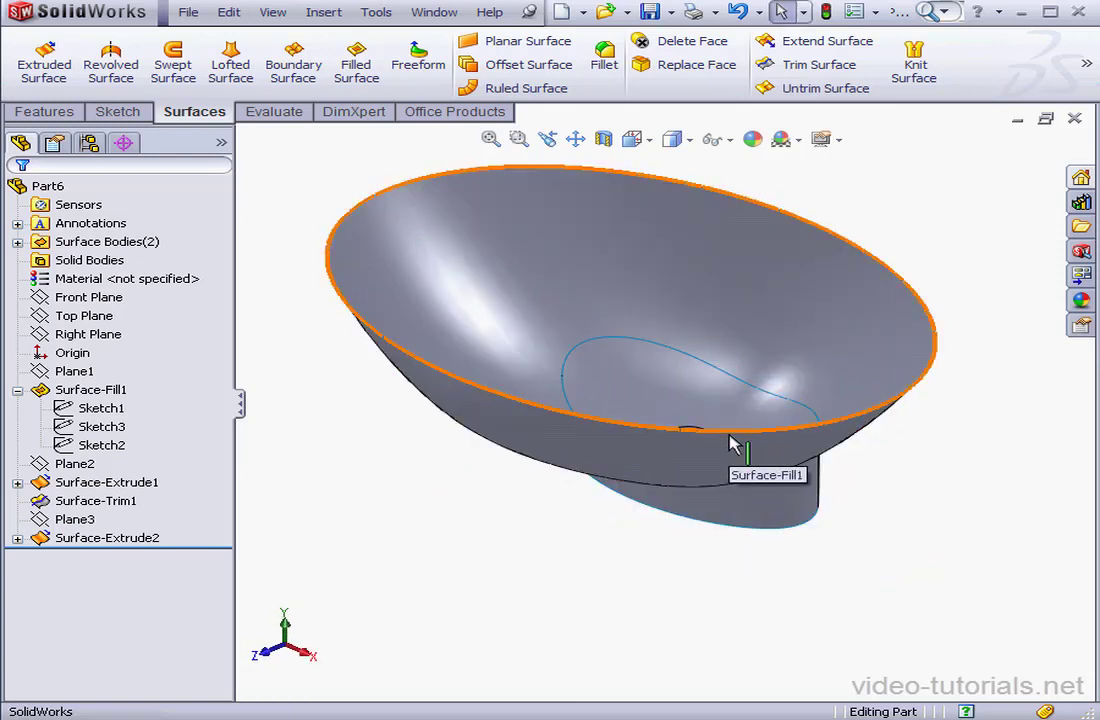